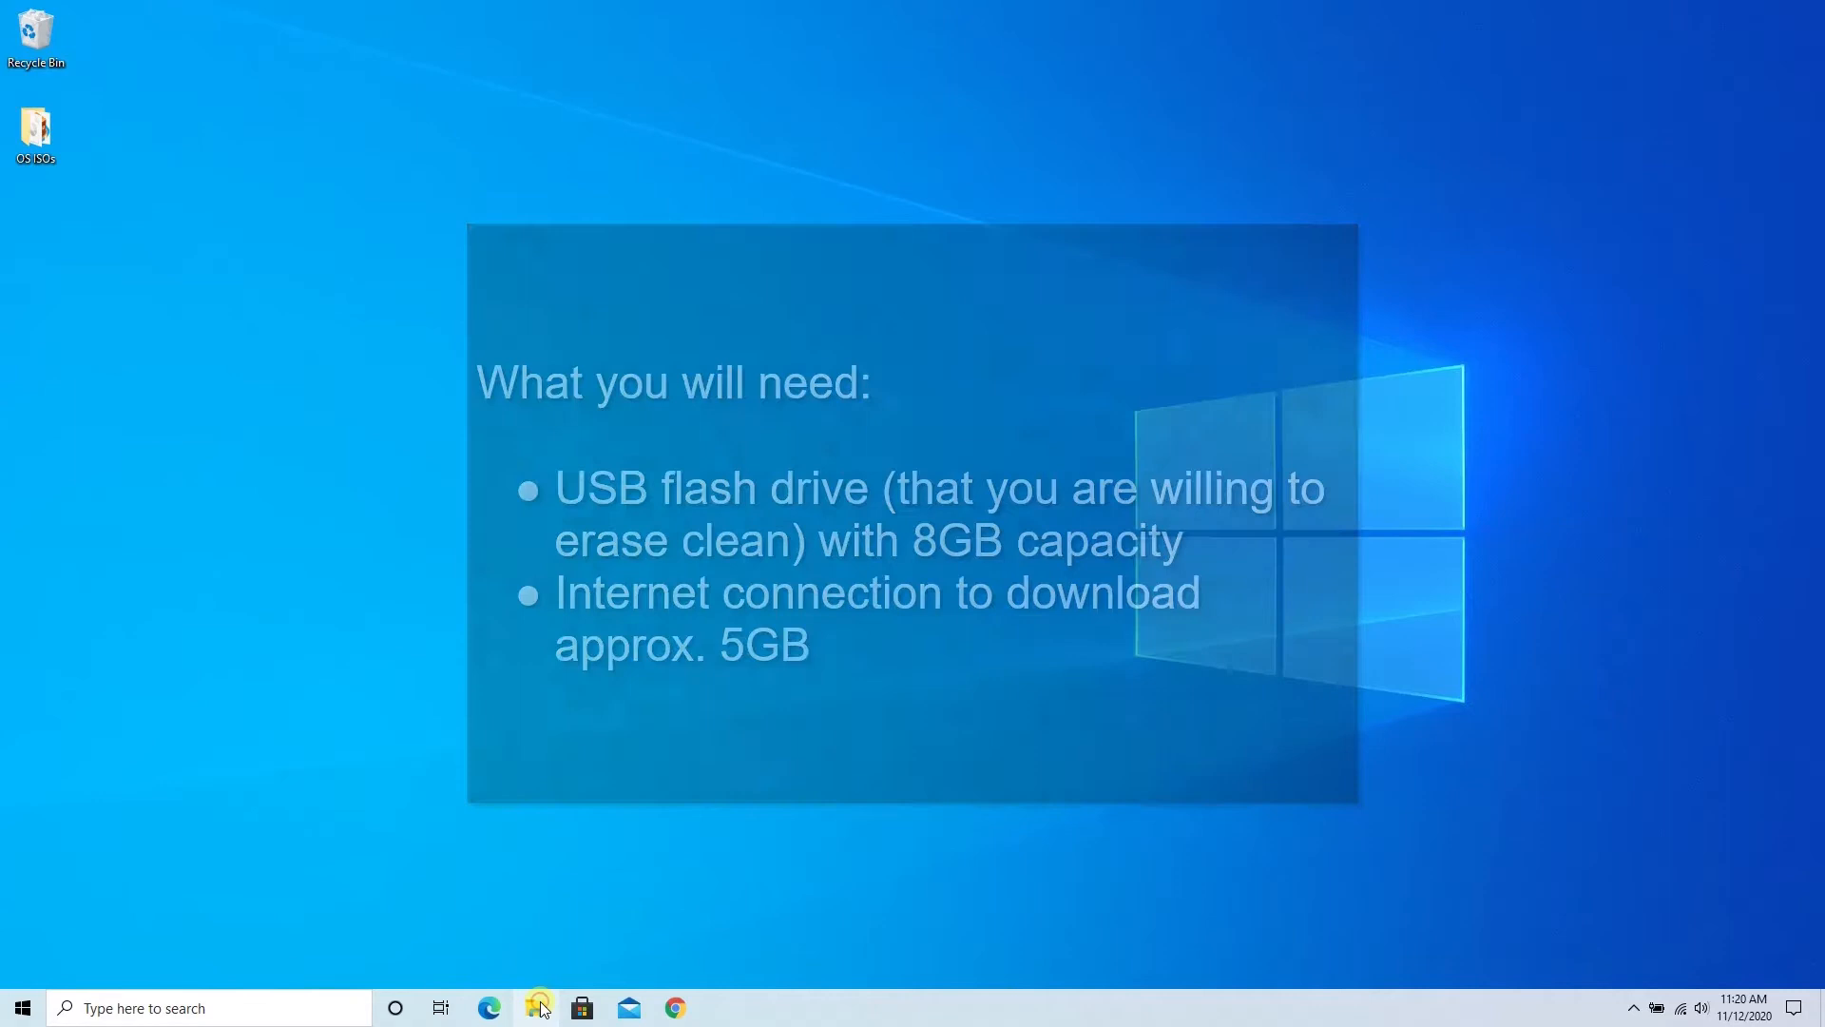
Bring up the Format dialog for the ESD-USB (E:) drive under This PC
left_click(536, 1007)
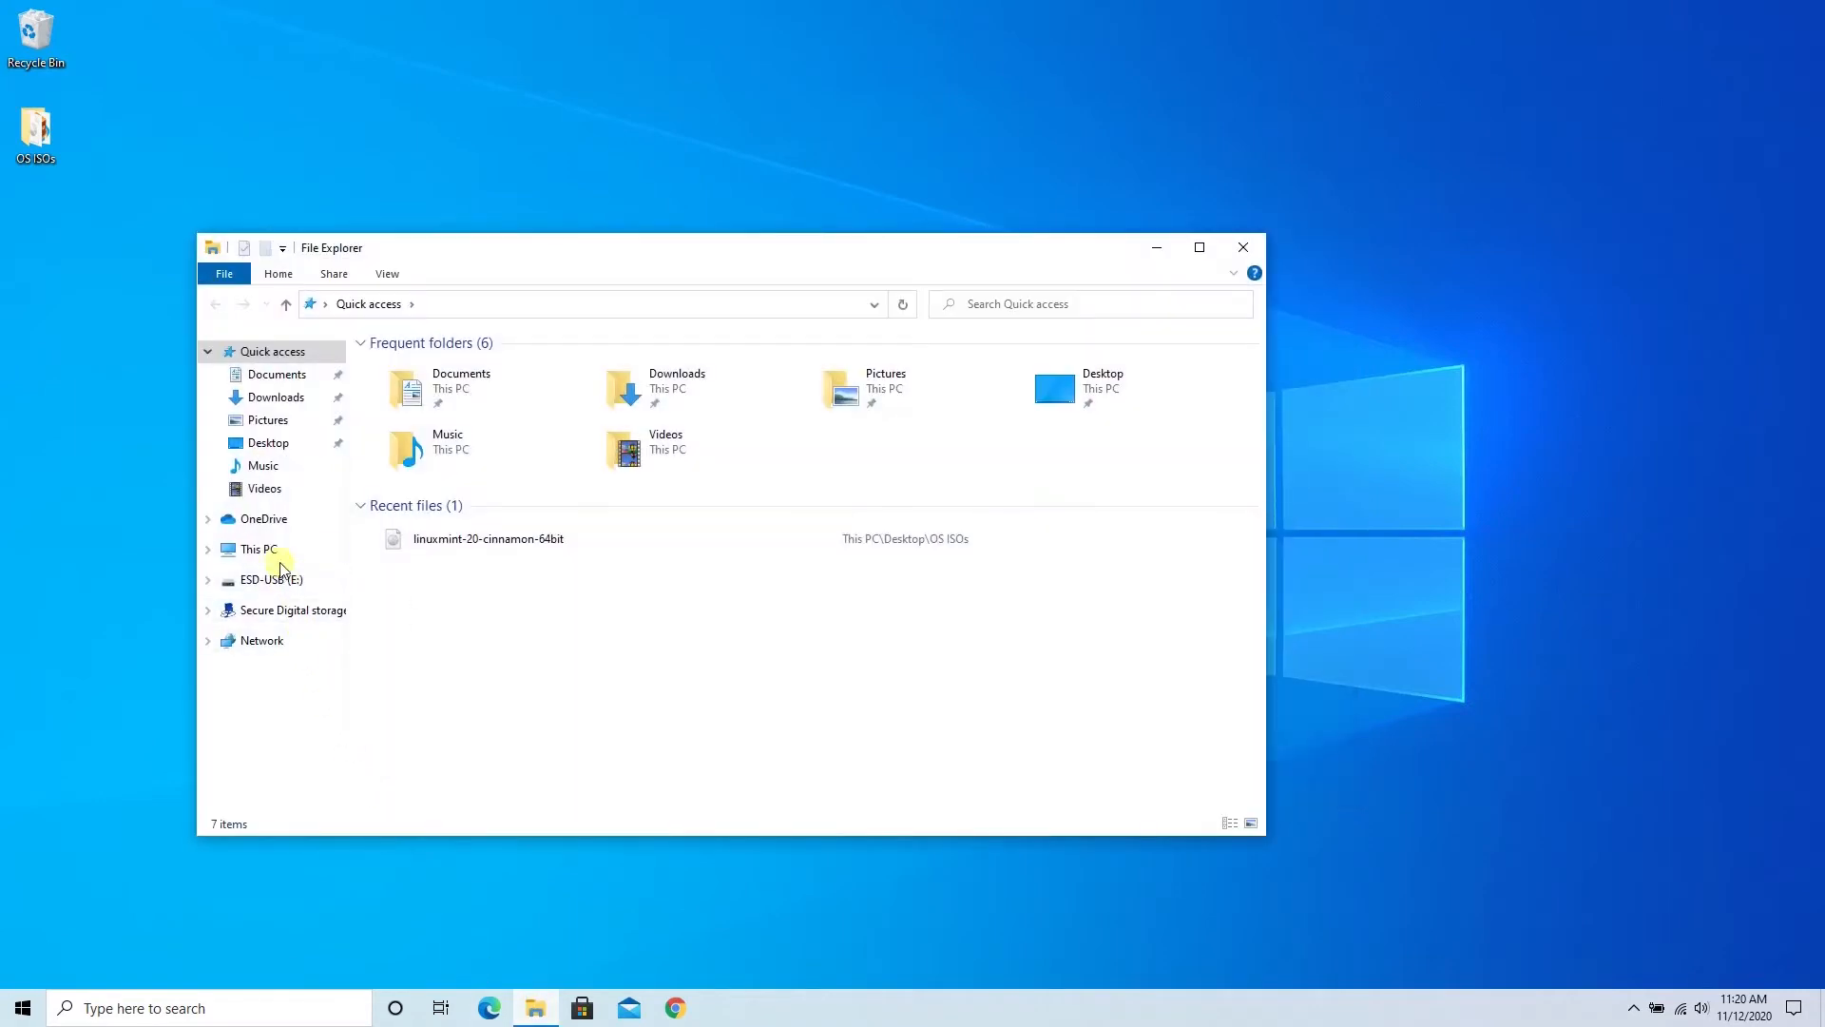
left_click(256, 547)
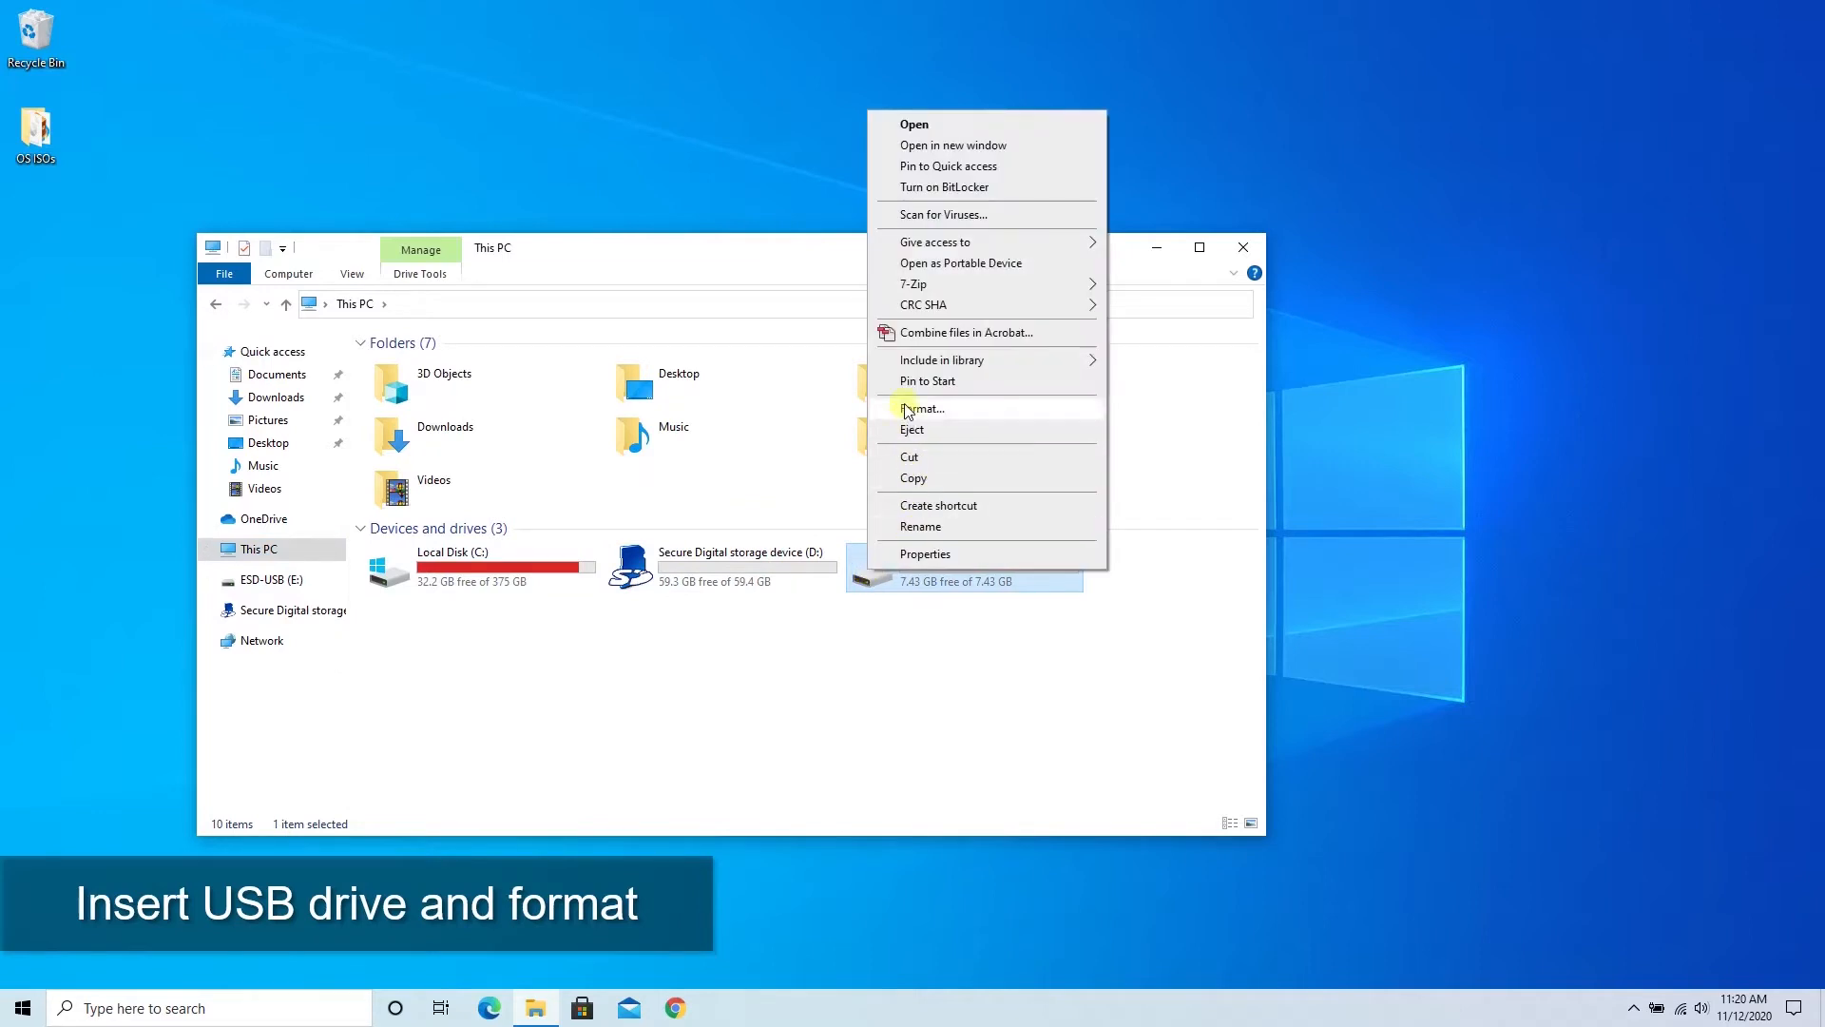
left_click(923, 407)
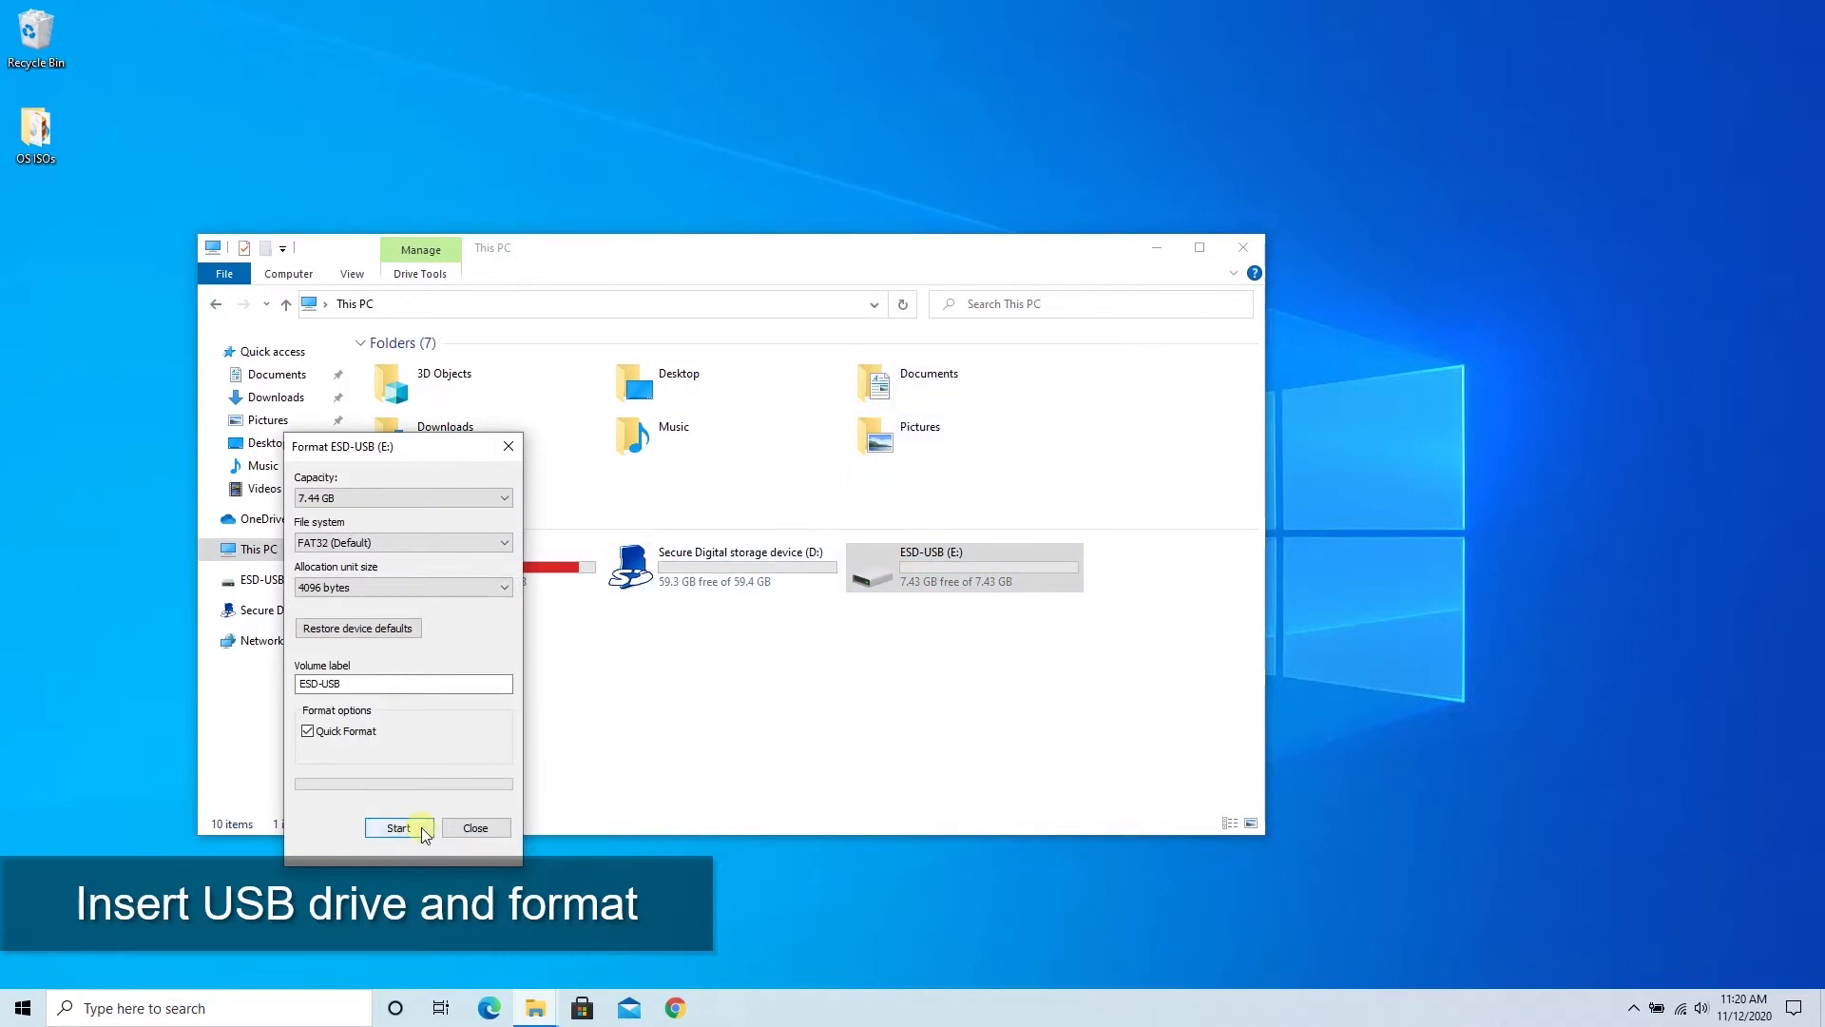
Quick-format the drive as FAT32, confirm the erase warning, and close Explorer afterwards
left_click(397, 827)
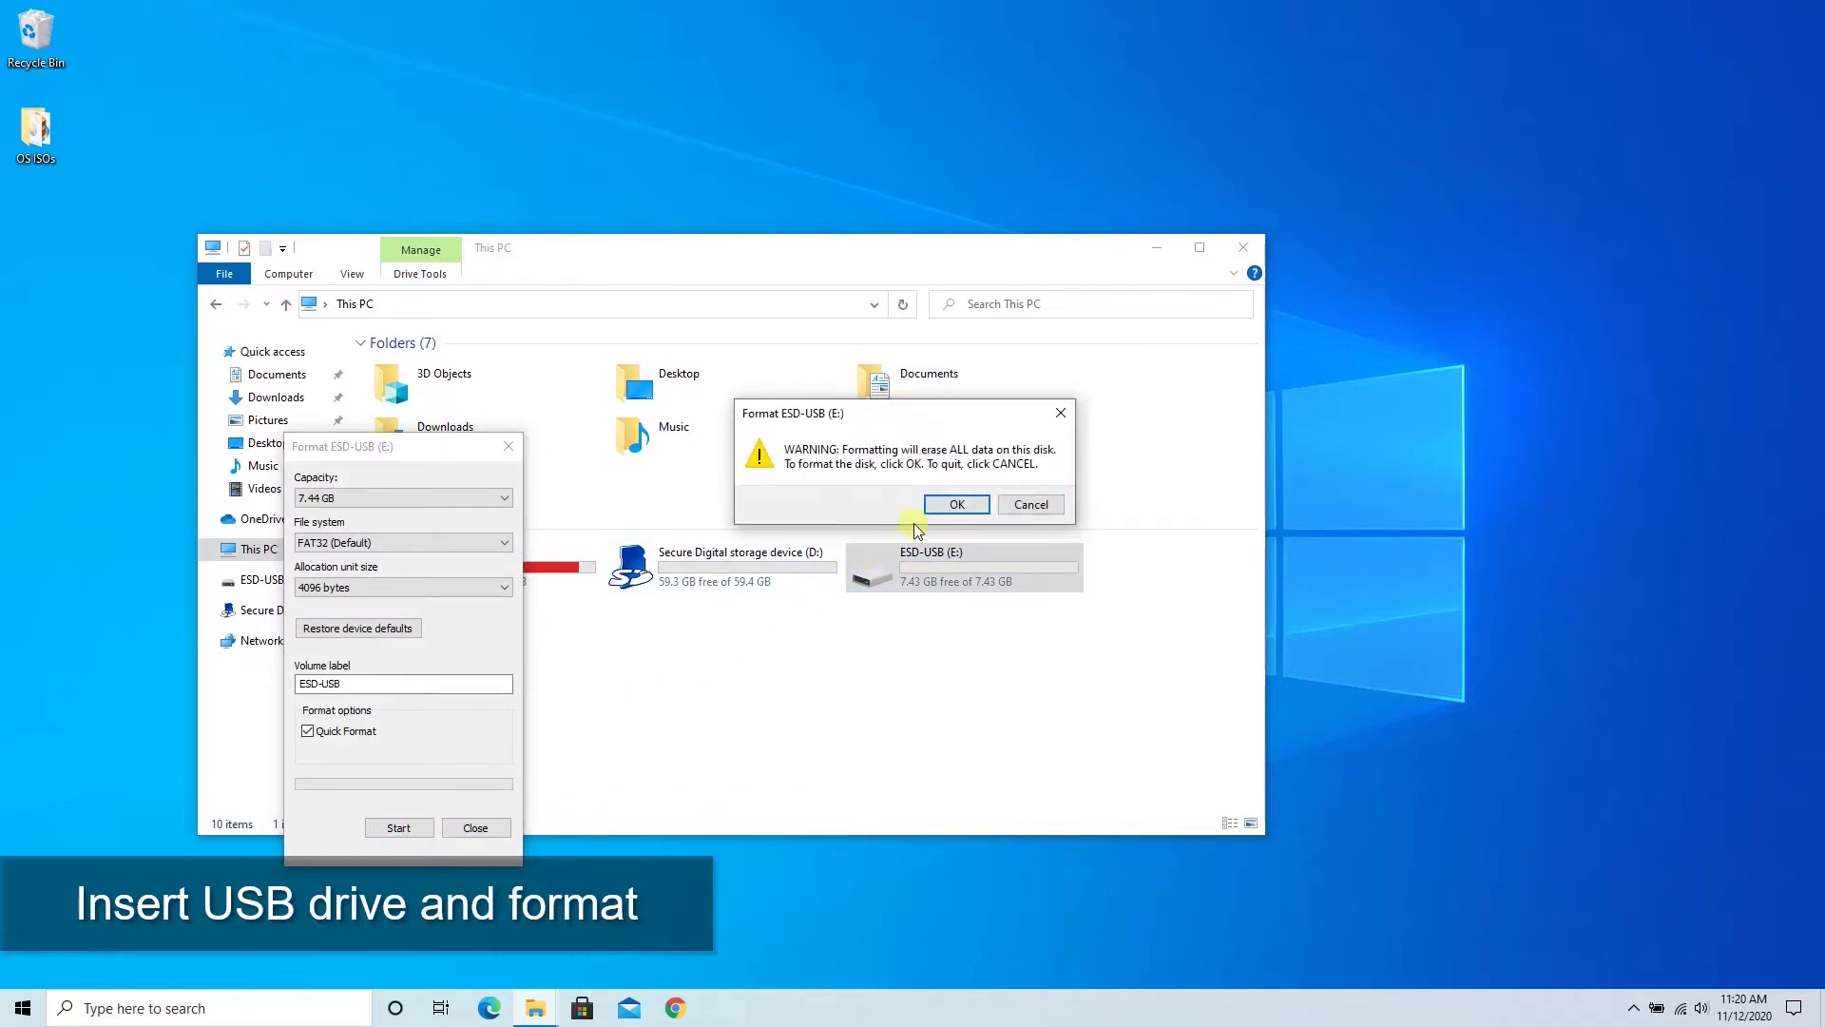
left_click(954, 504)
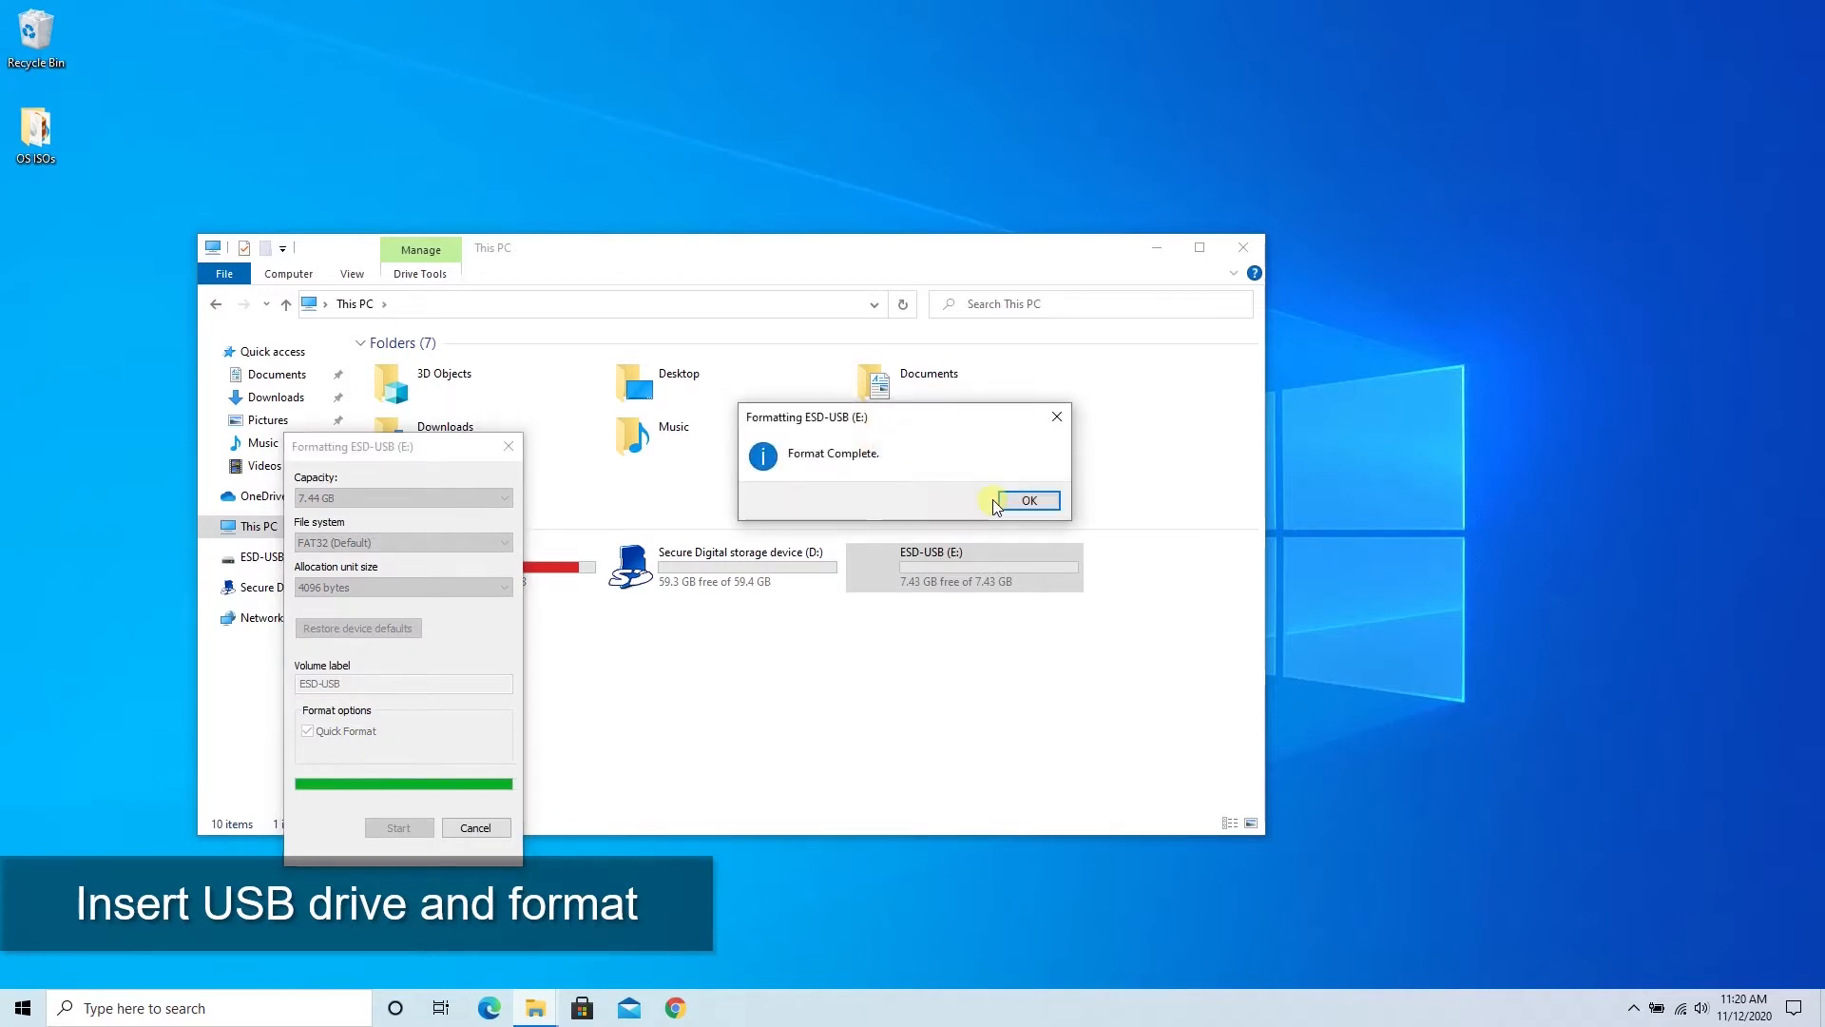
left_click(1024, 499)
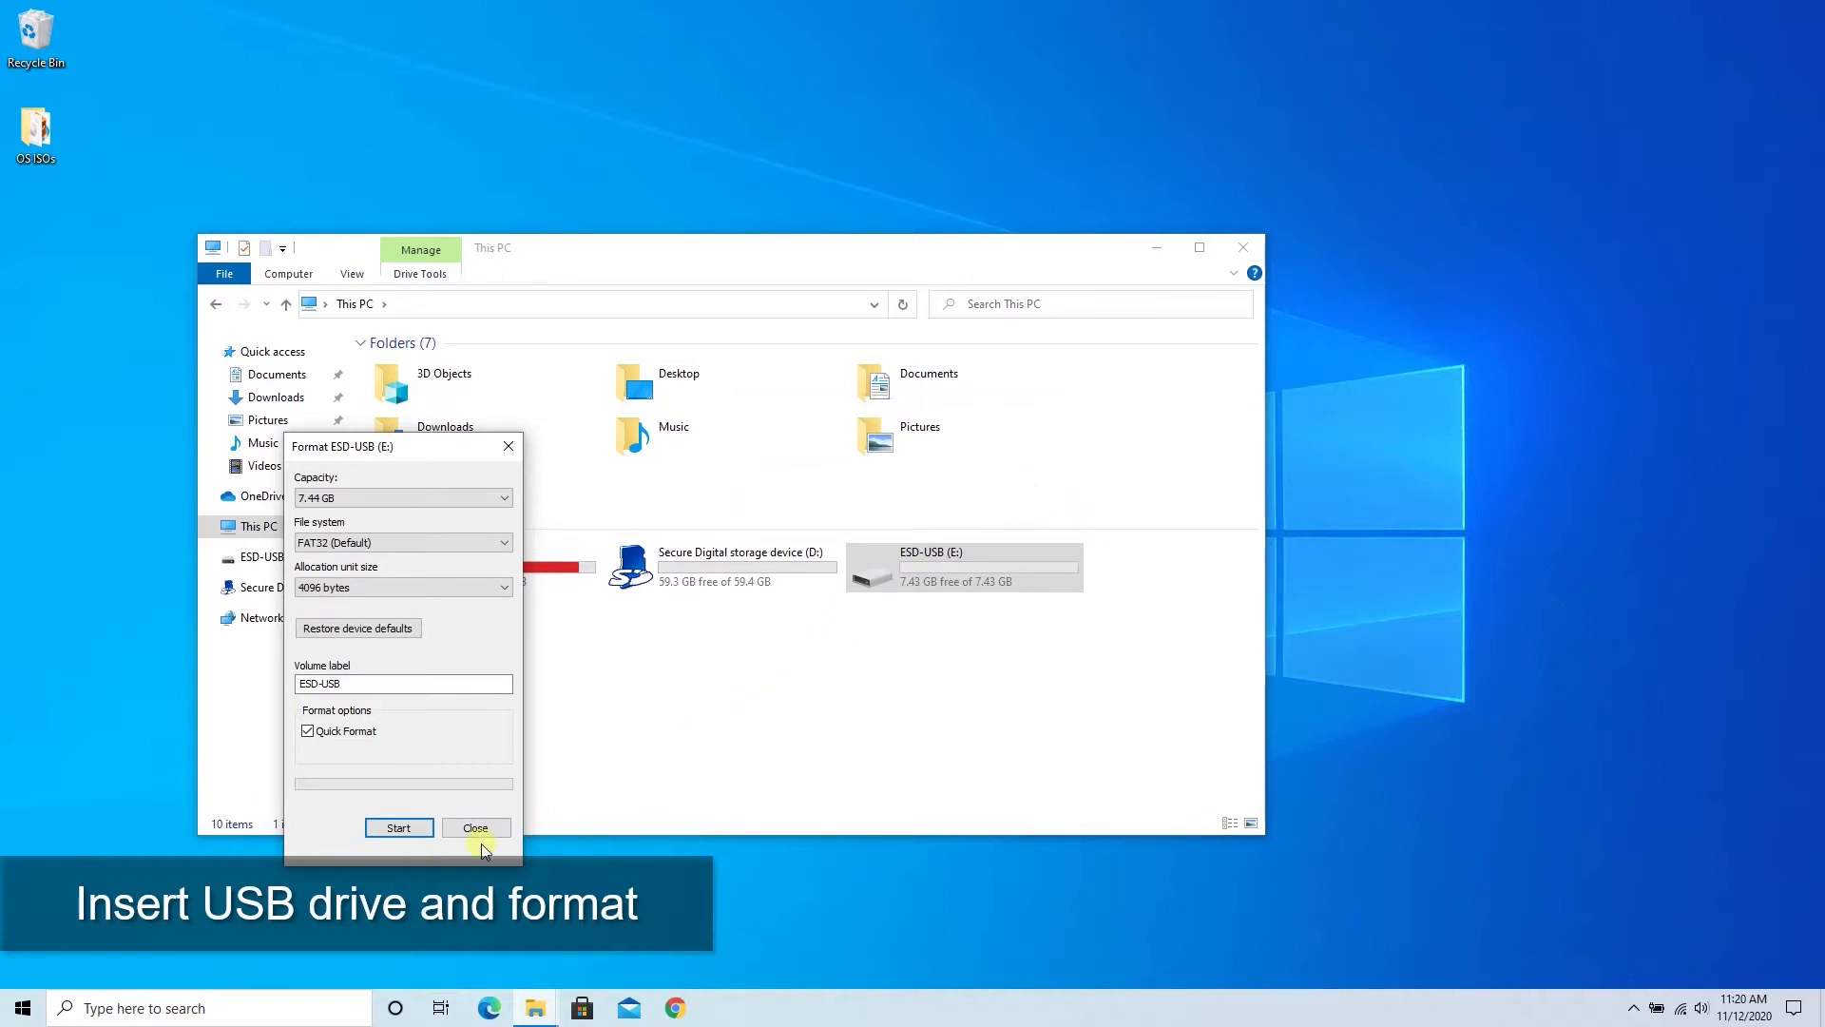
left_click(475, 827)
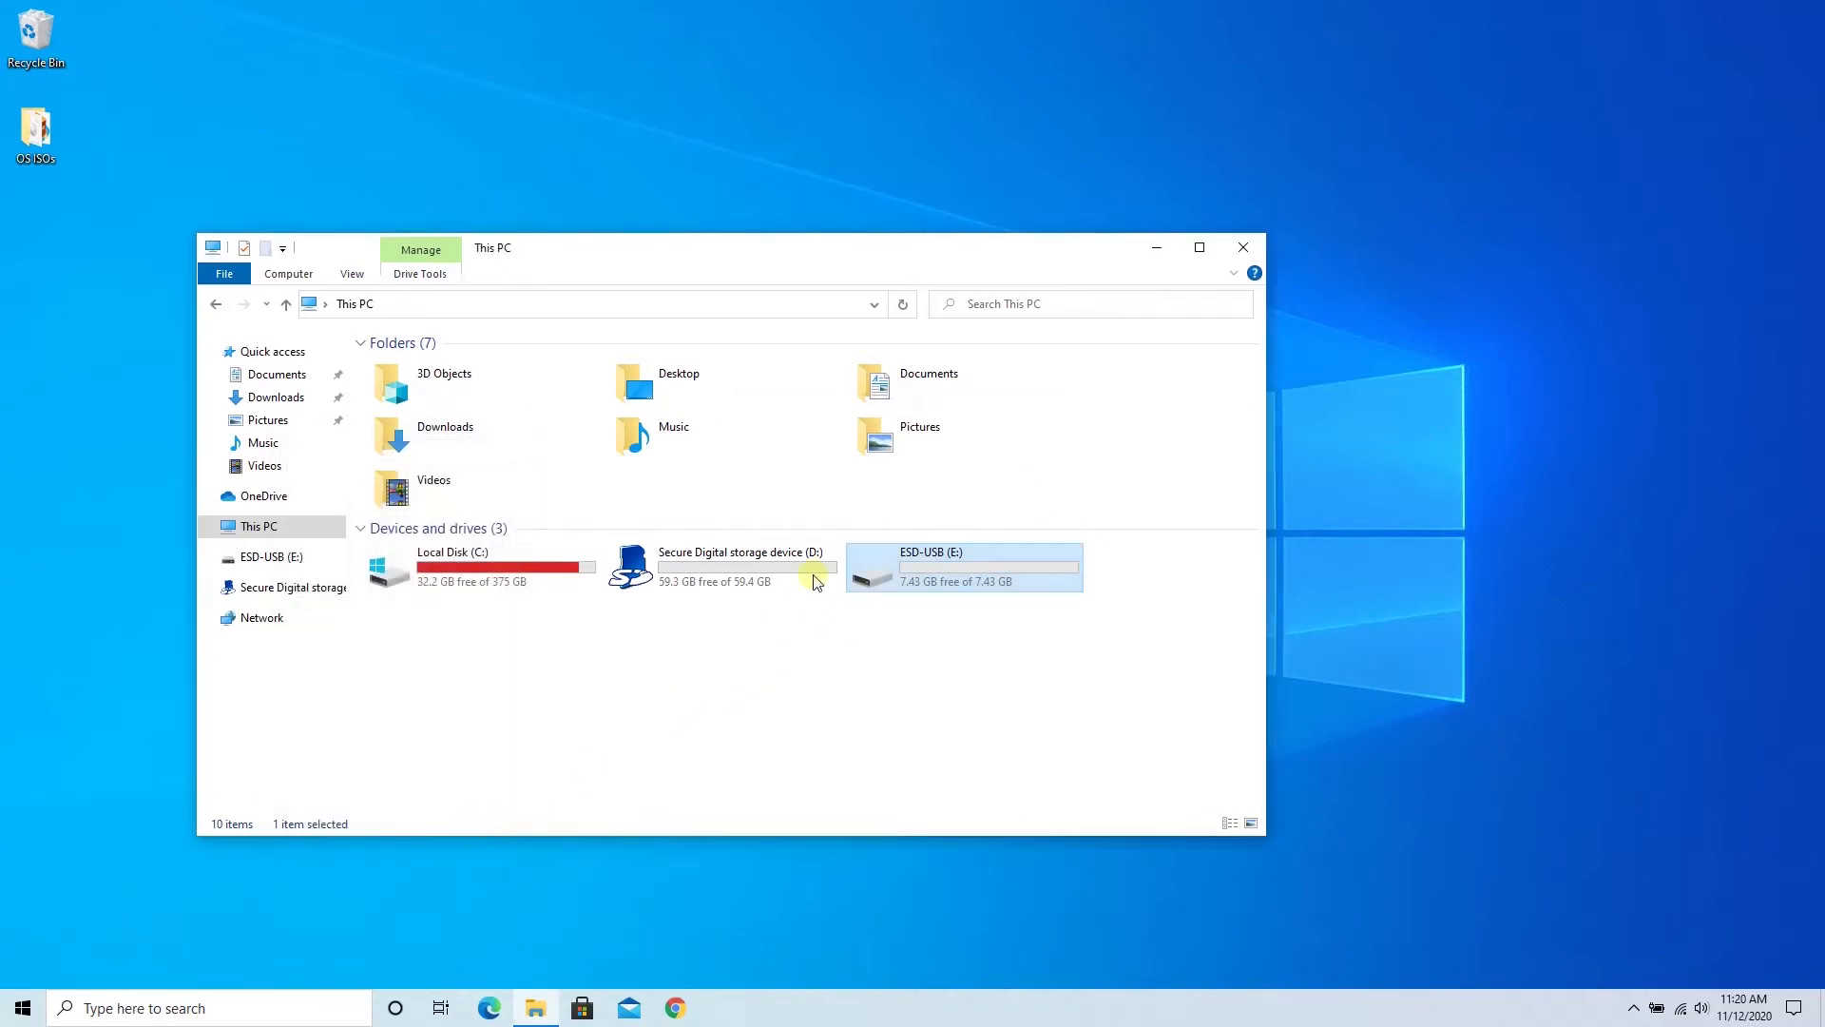
left_click(1241, 247)
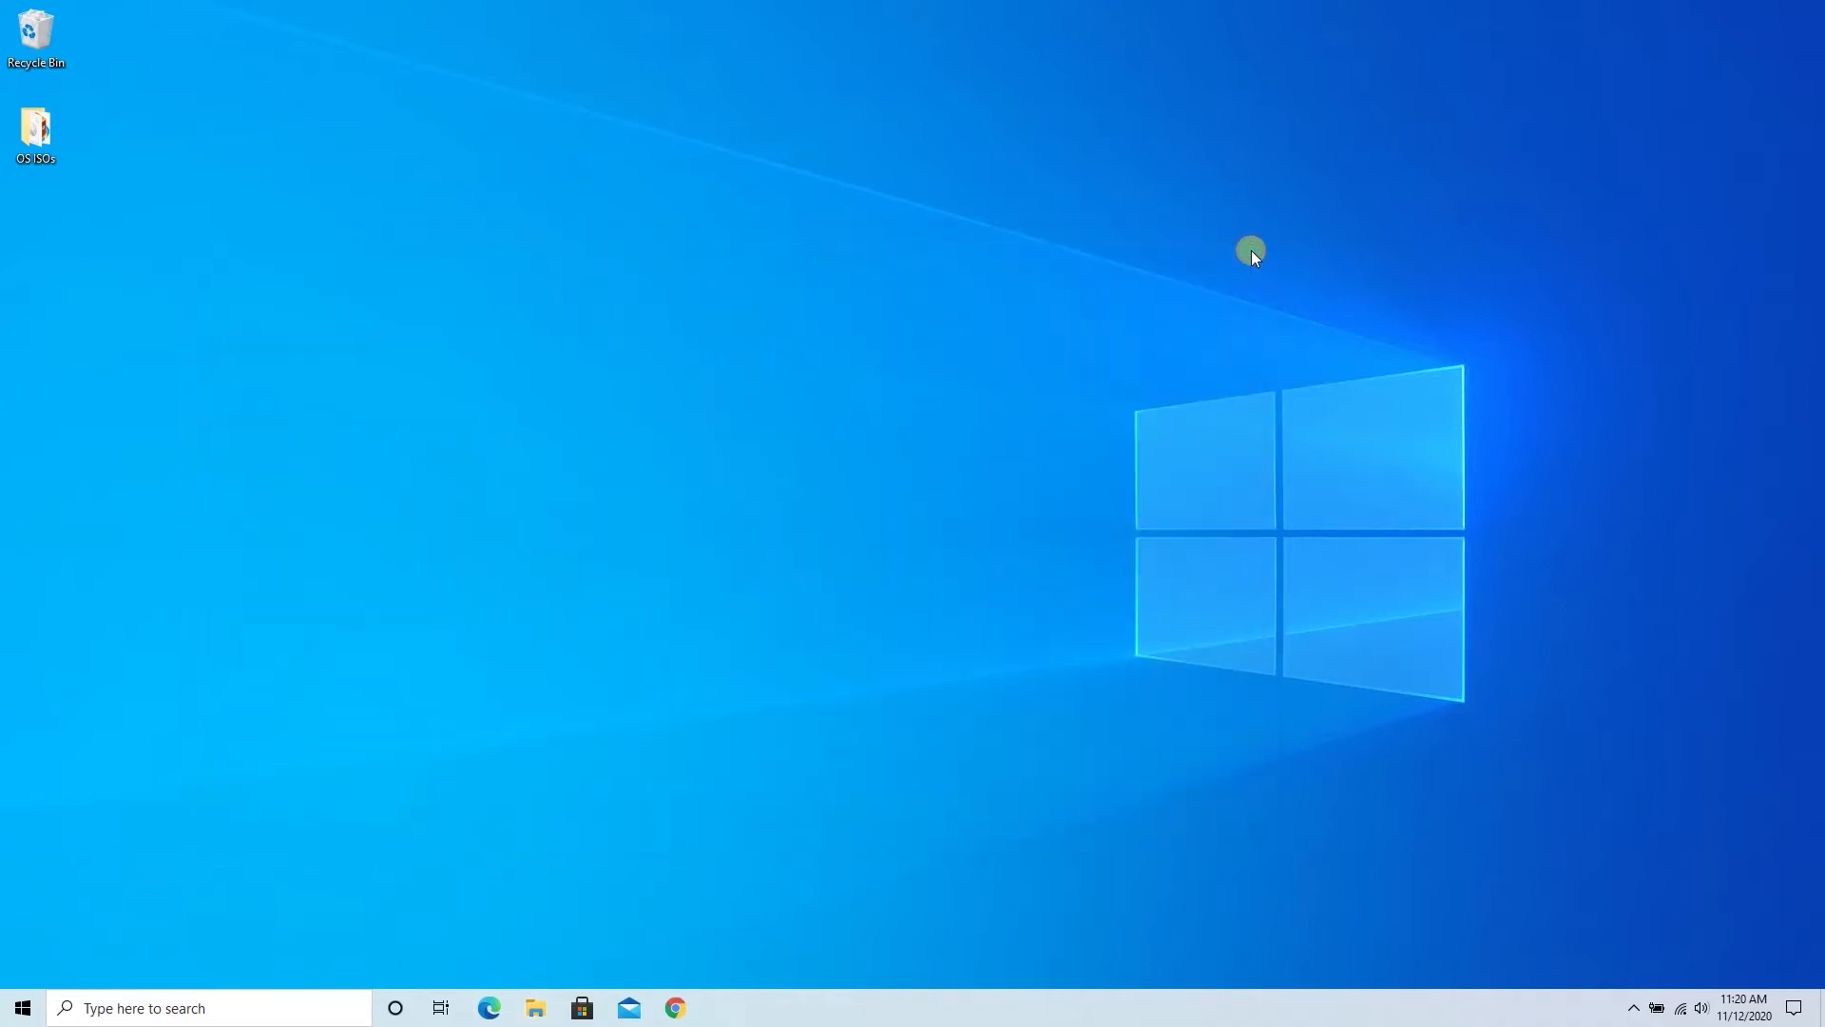
mouse_move(488, 1008)
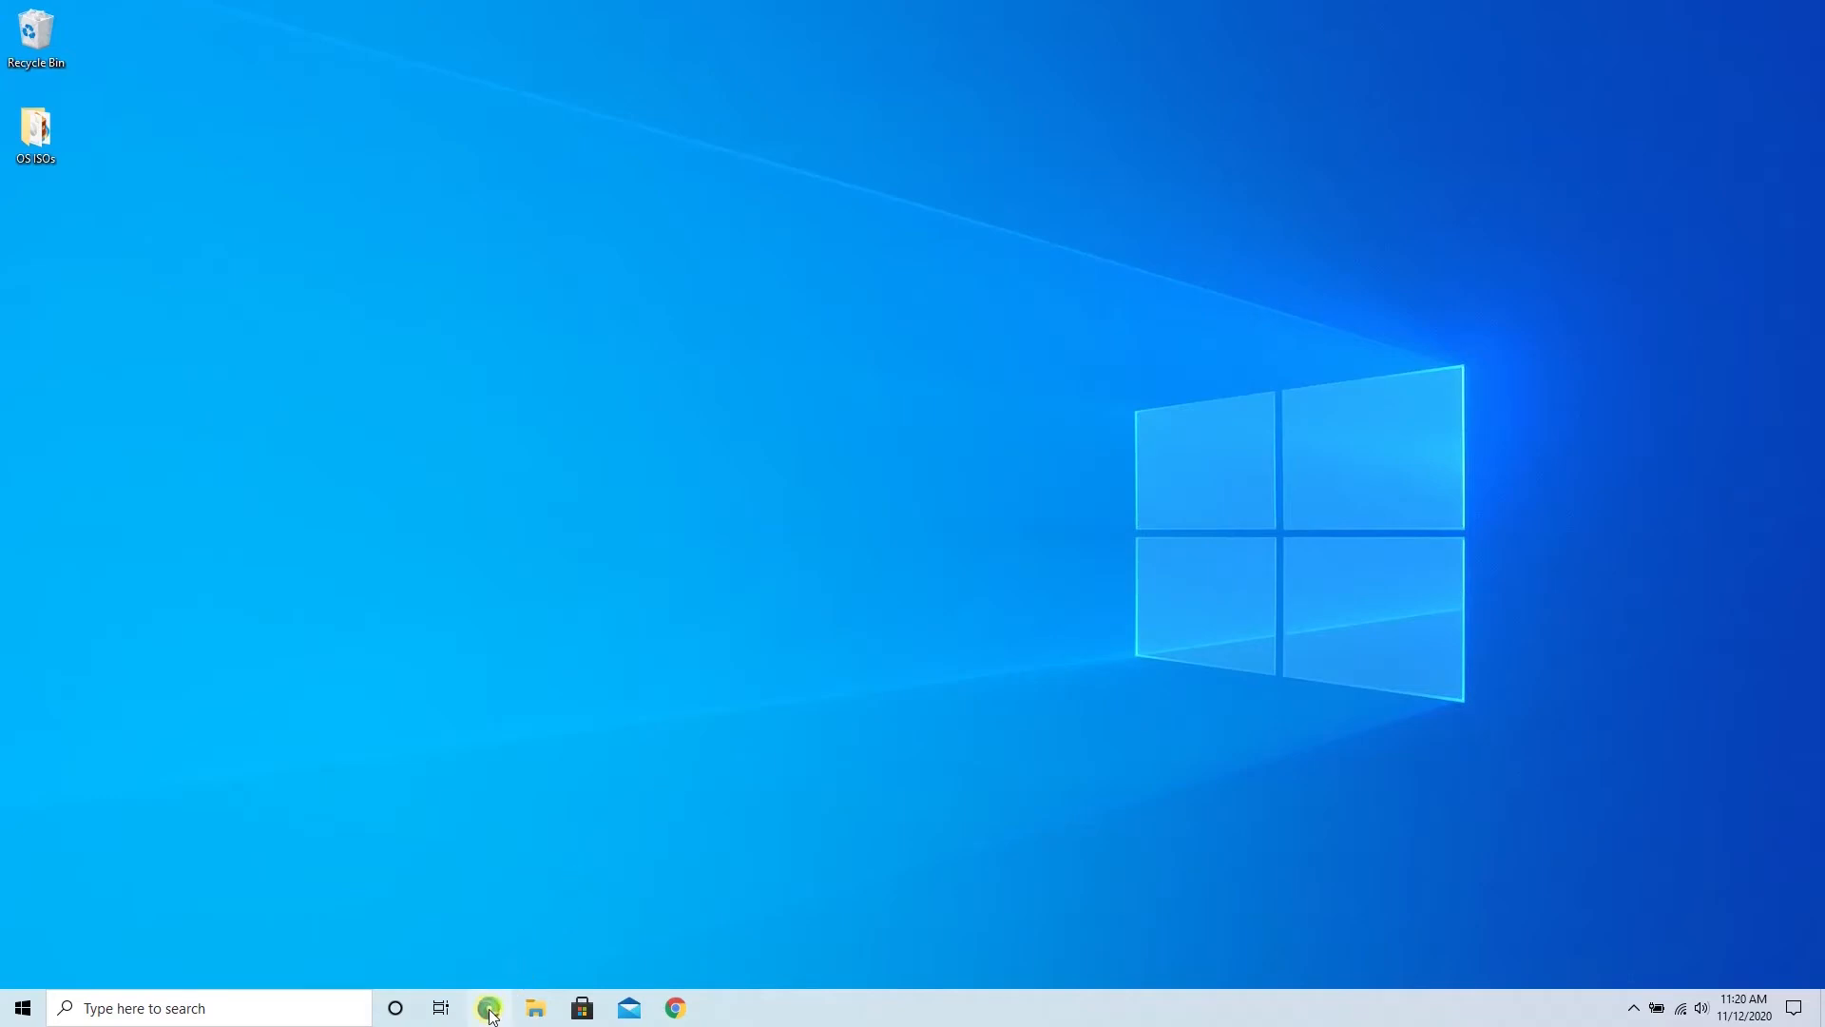
Search Bing in Edge for 'download windows 10'
left_click(489, 1008)
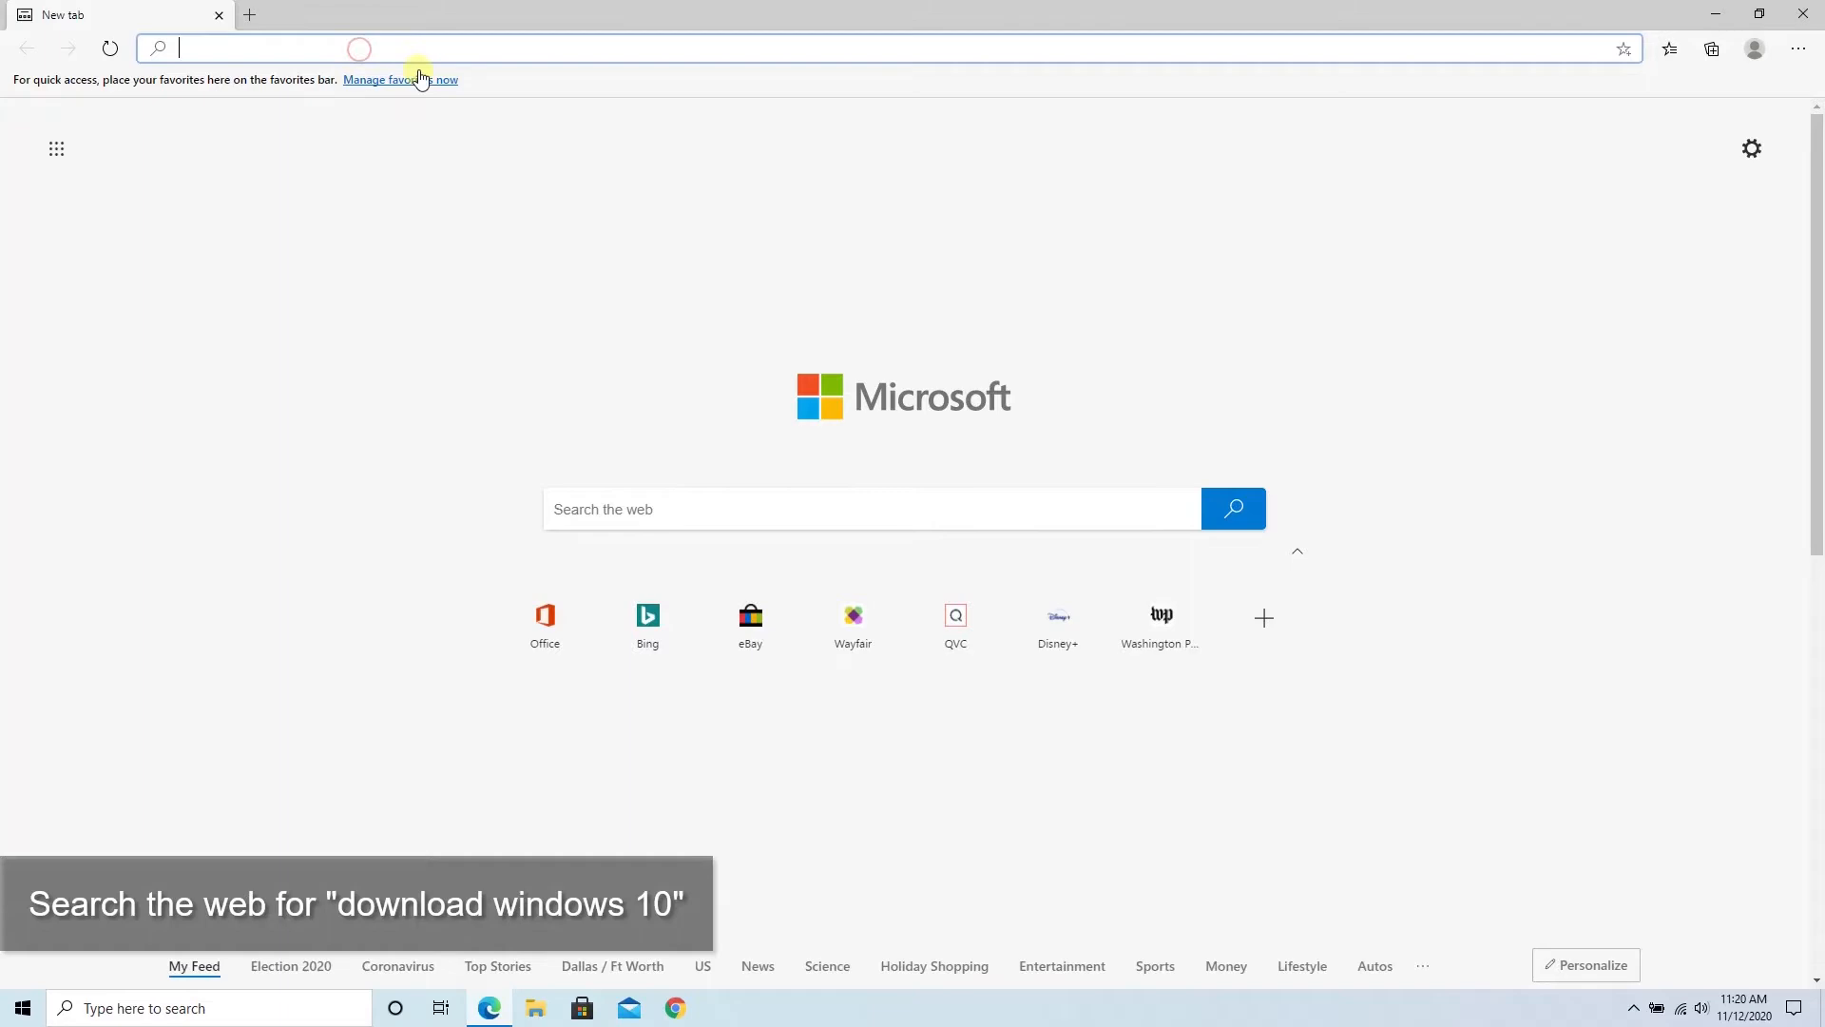
type("download windows 10")
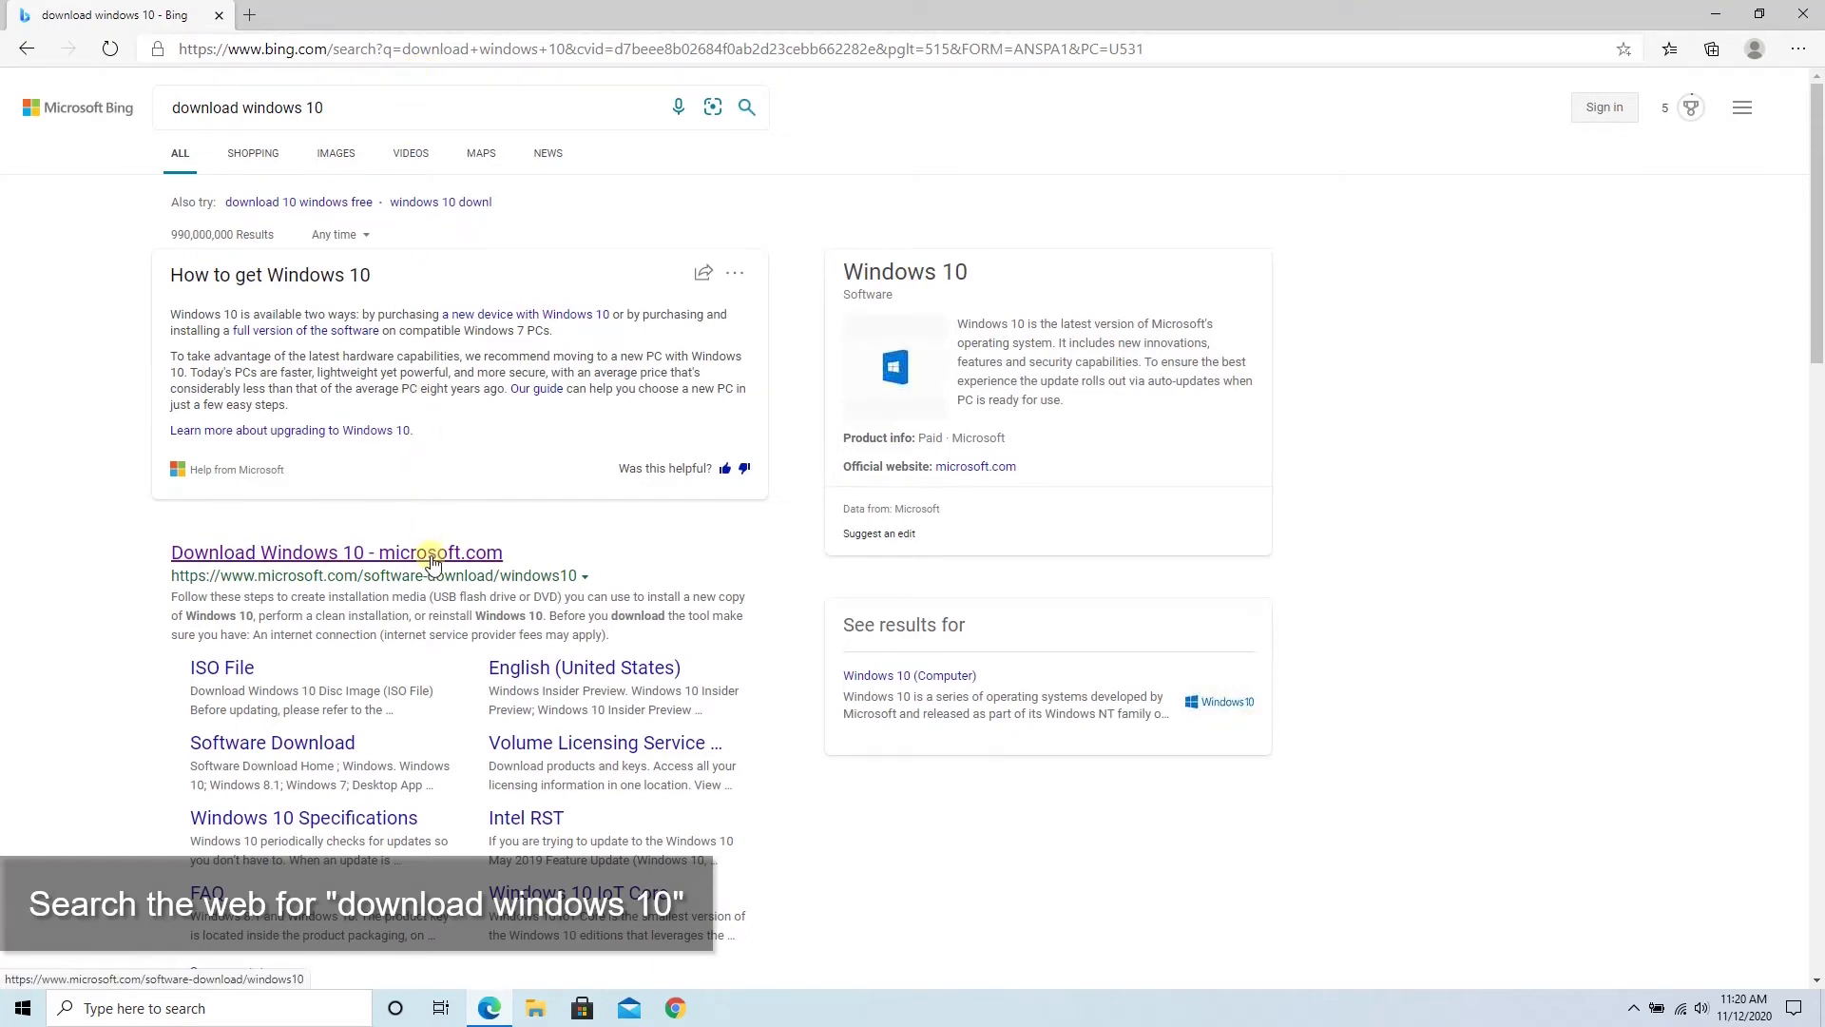
From Microsoft's Download Windows 10 page, download the Media Creation Tool installer
left_click(335, 551)
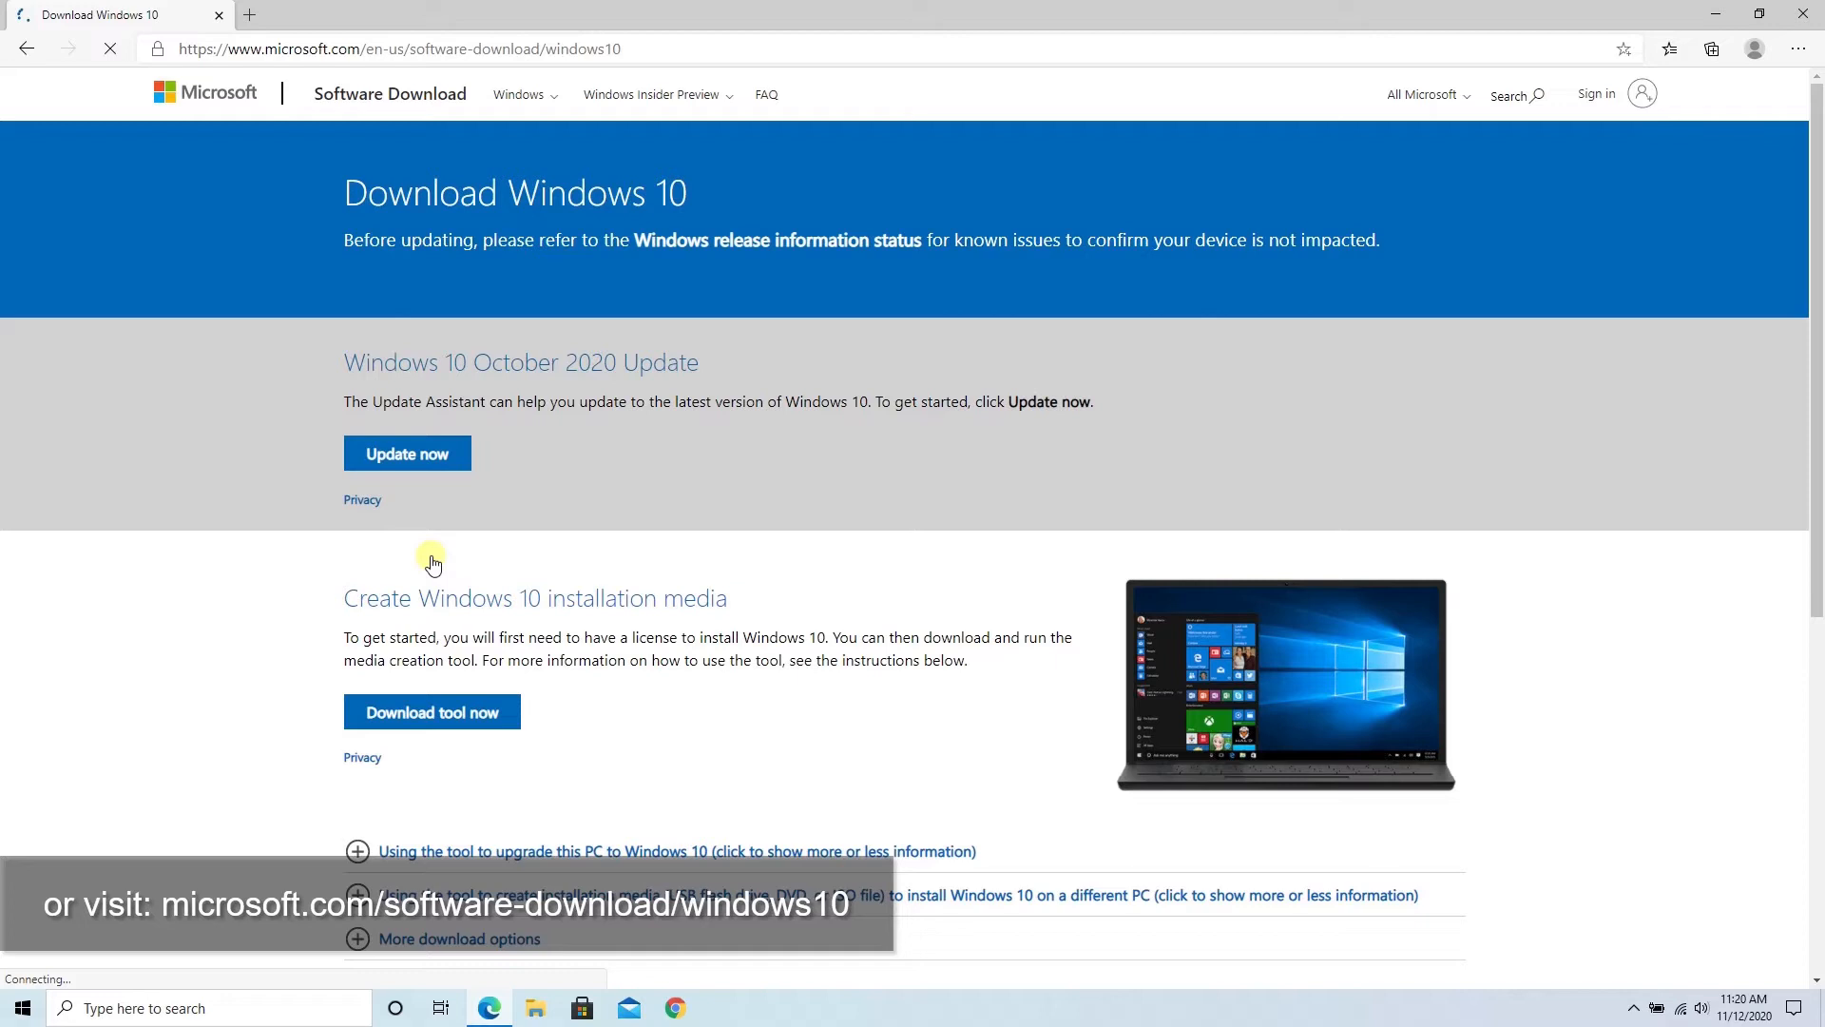
mouse_move(449, 677)
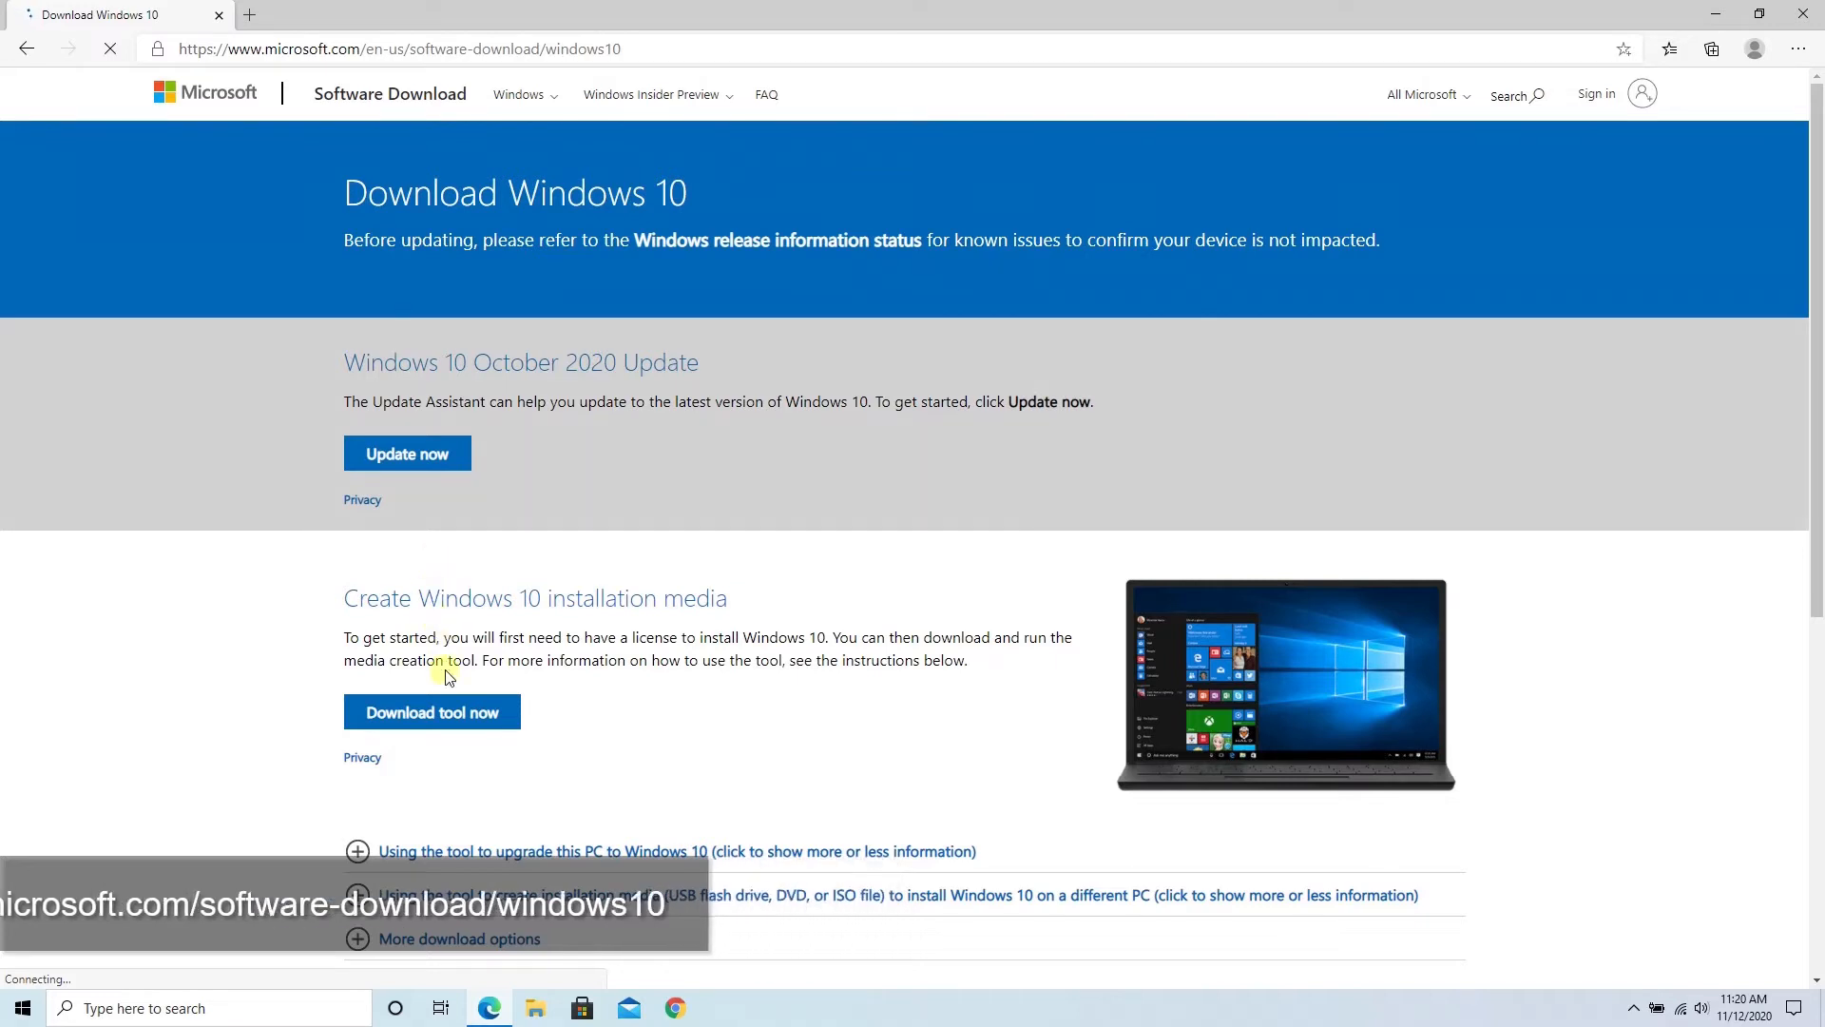
left_click(432, 711)
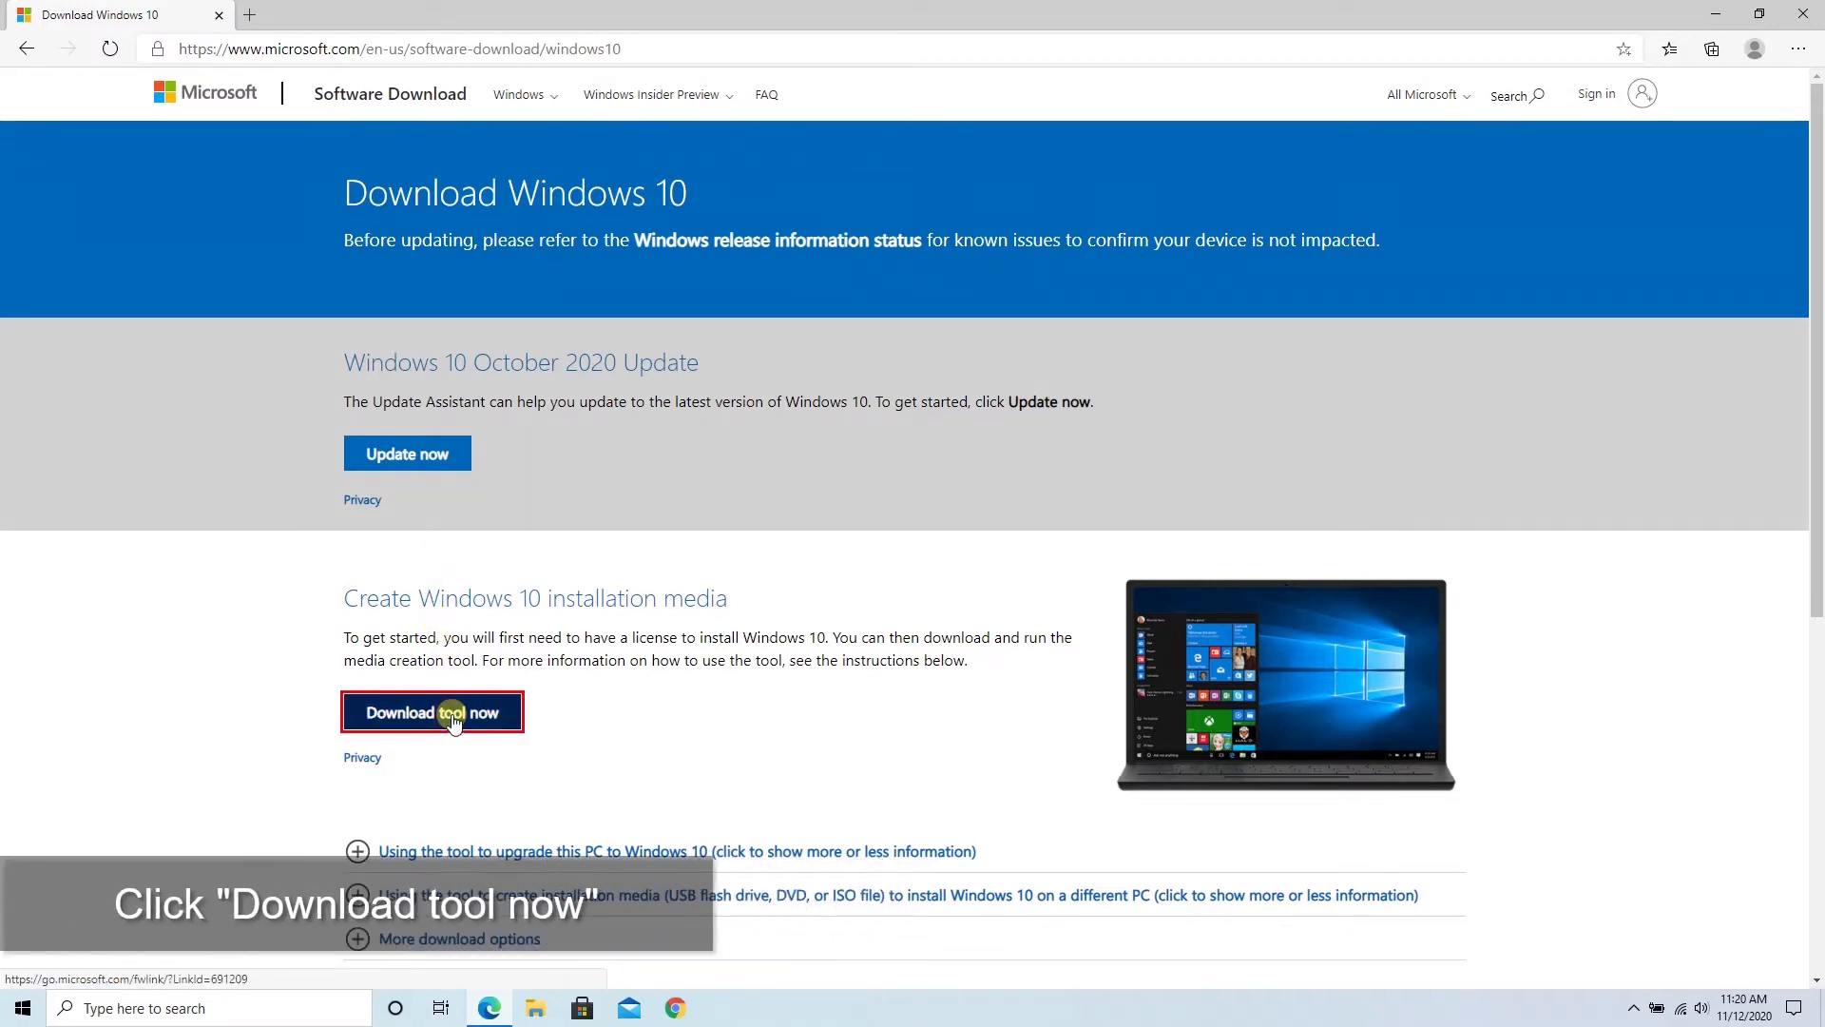
left_click(432, 711)
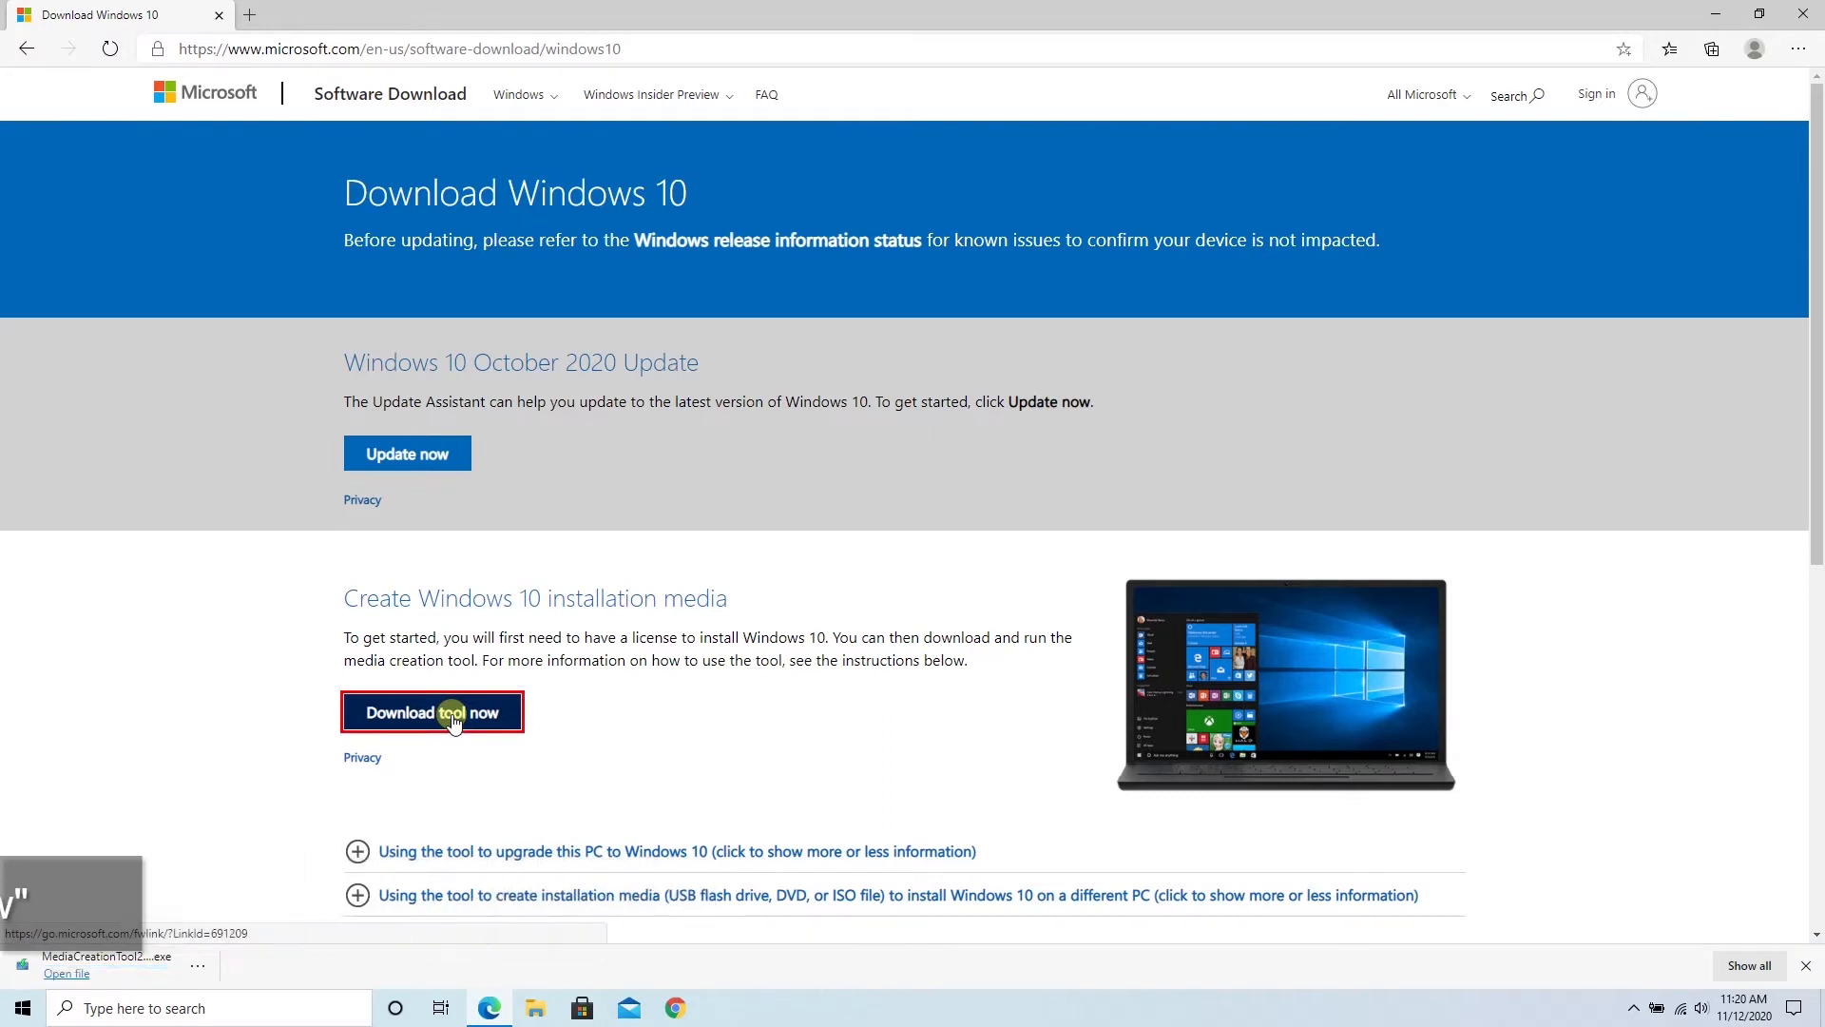
left_click(64, 973)
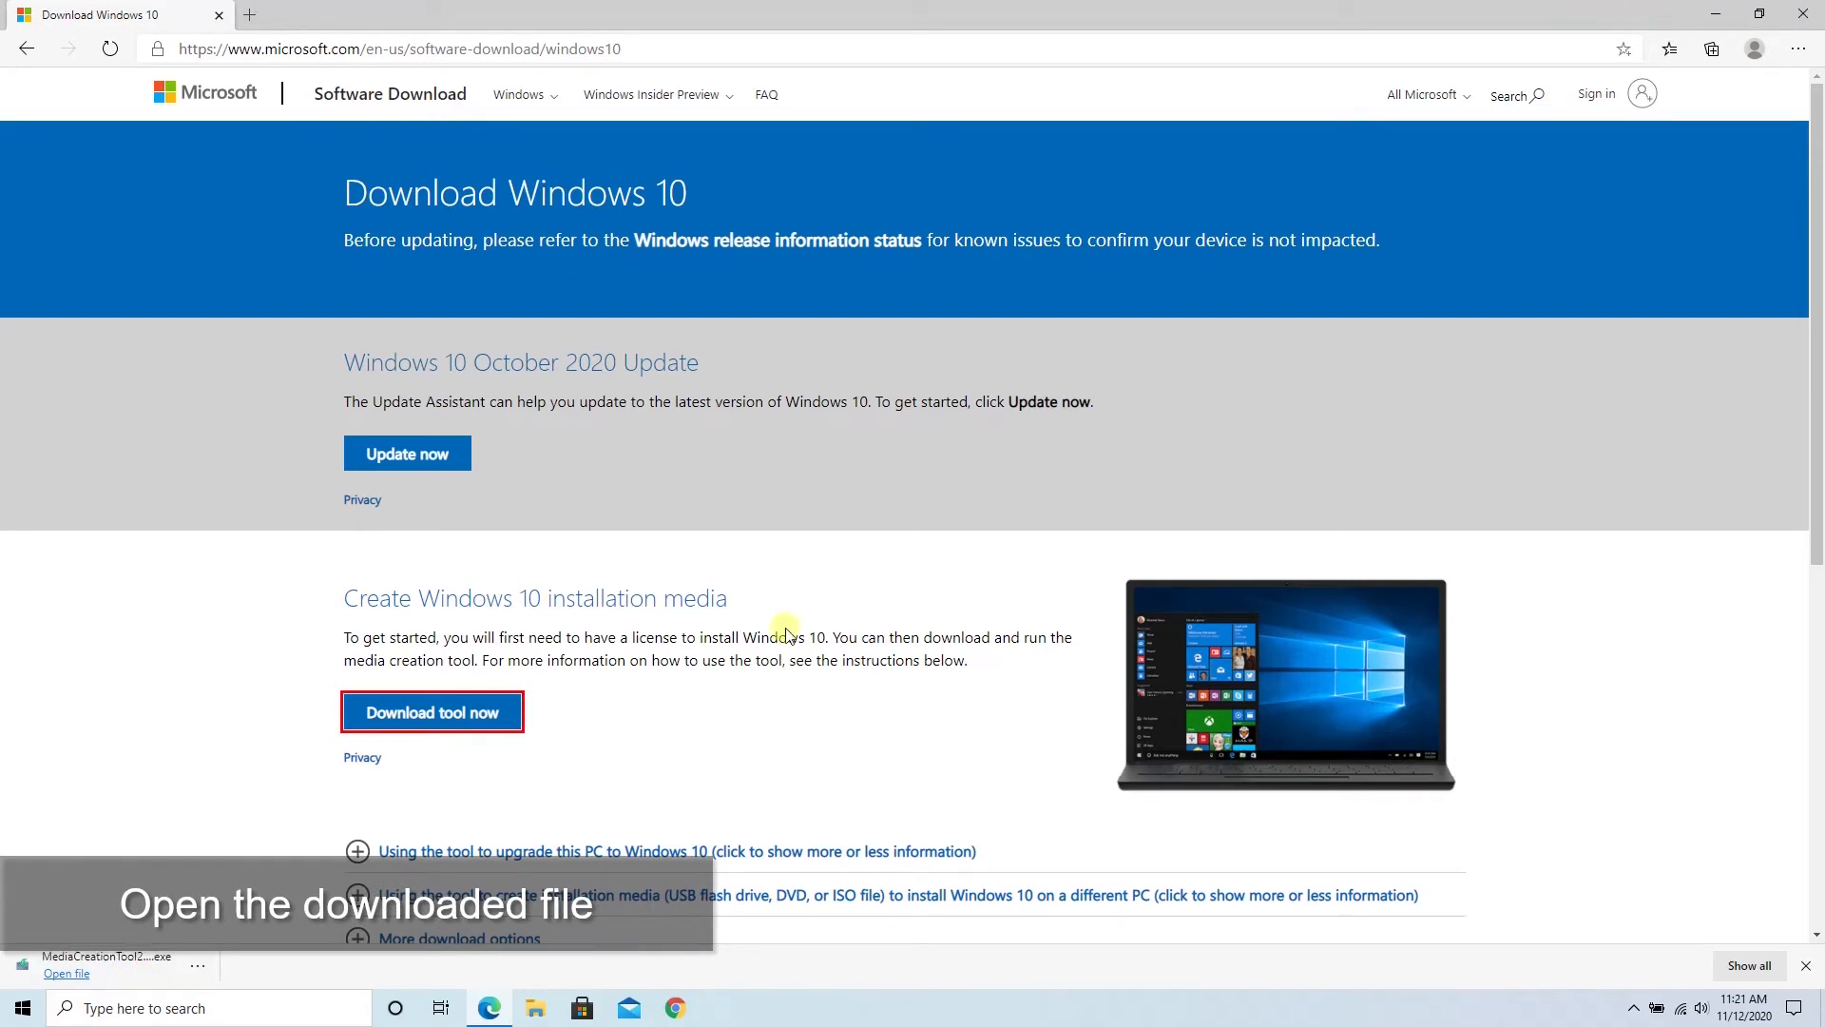
mouse_move(1802, 32)
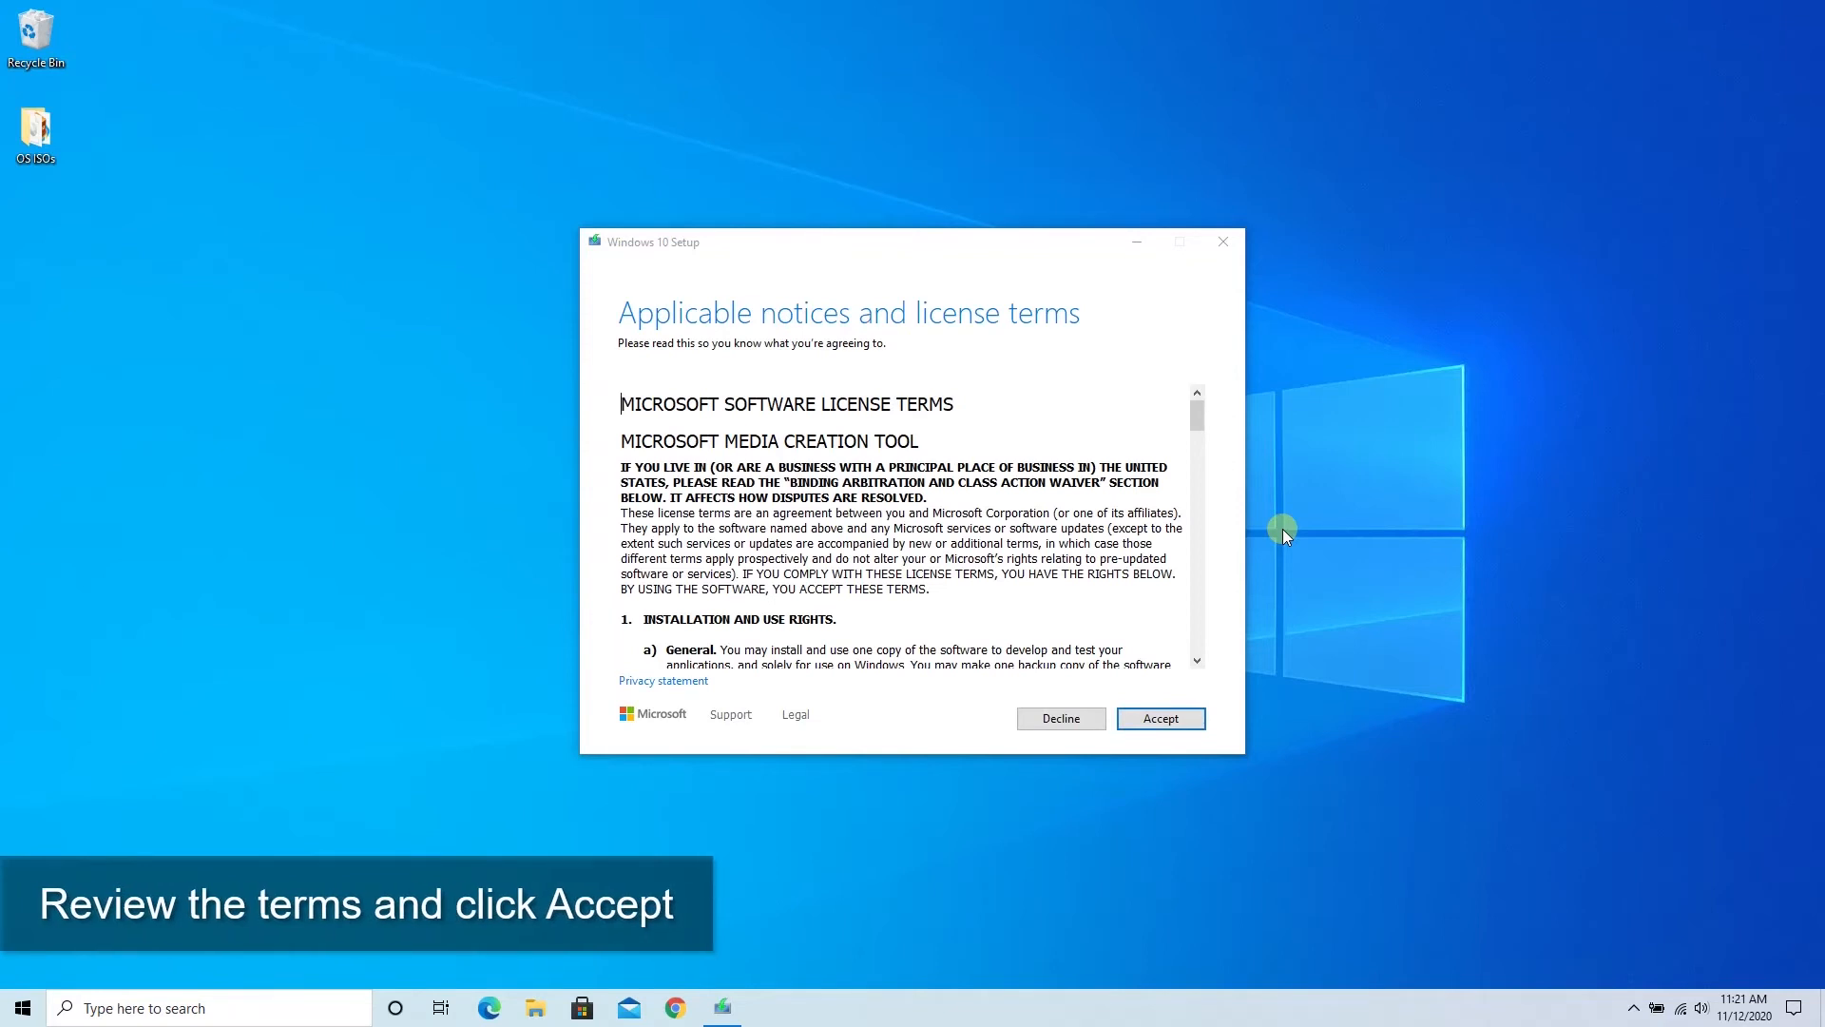
Accept the license terms and choose to create installation media for another PC
left_click(1160, 717)
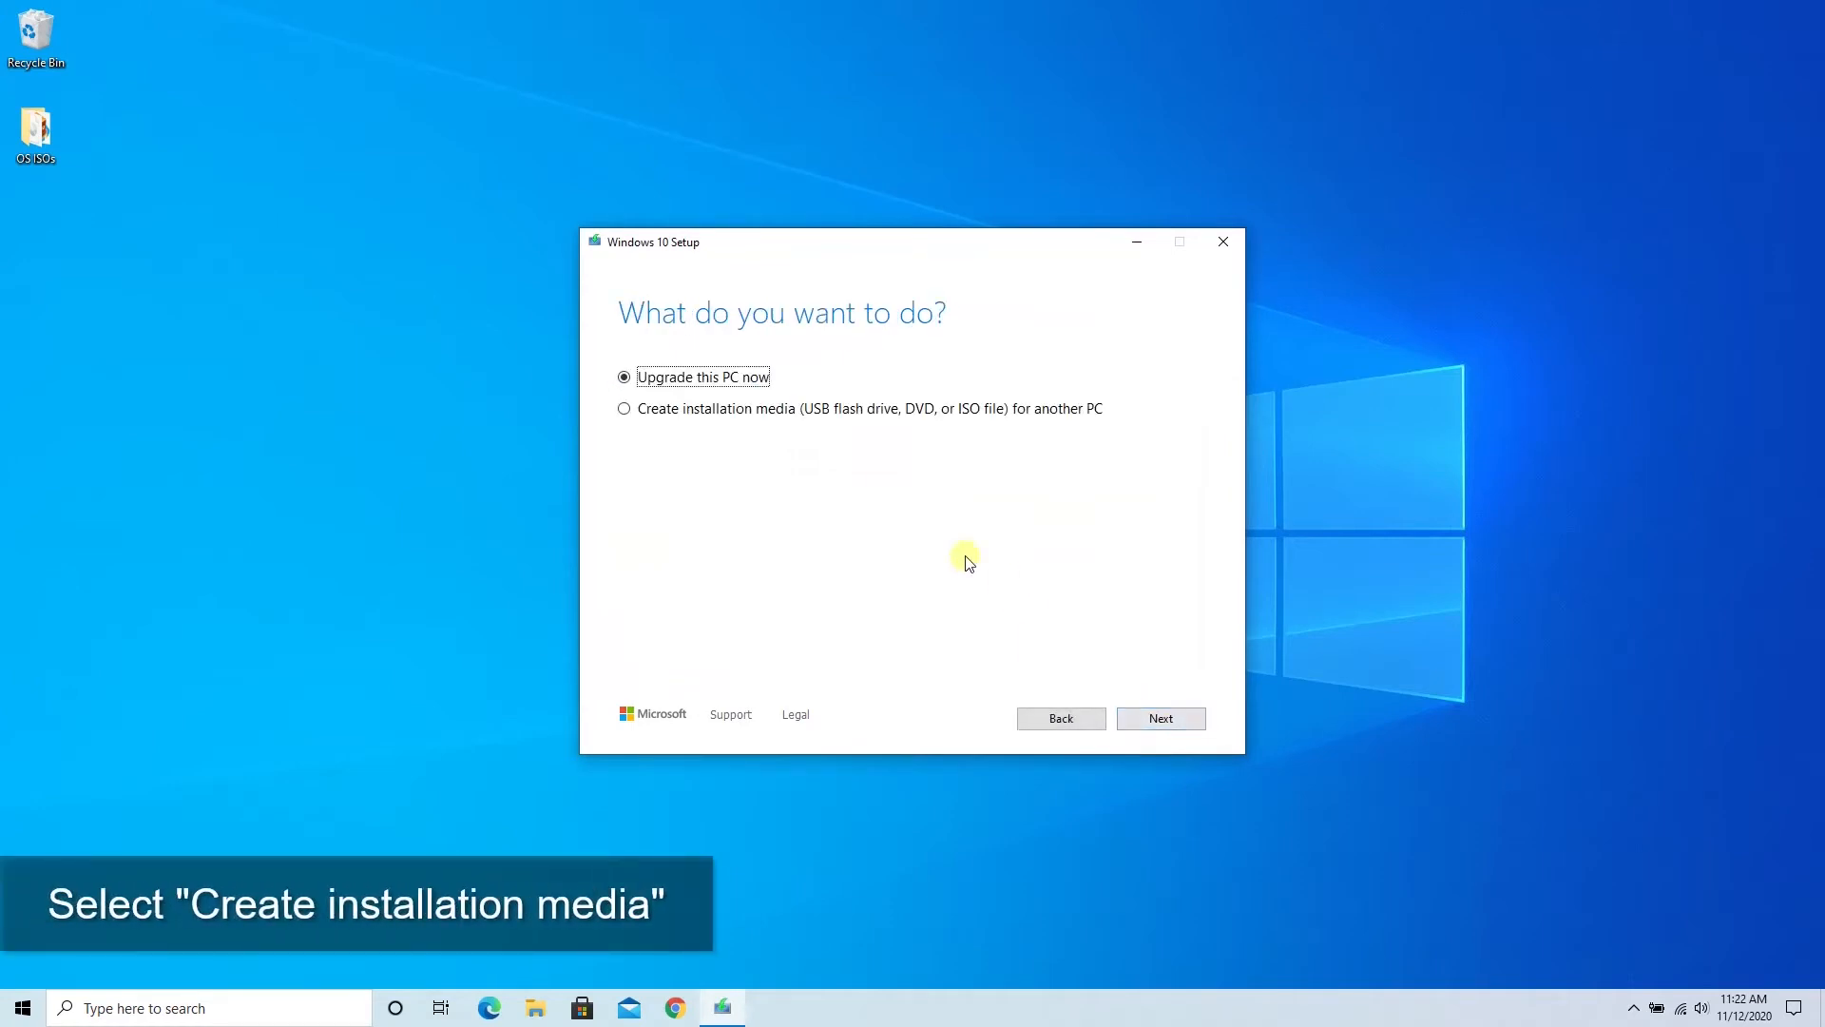
left_click(623, 407)
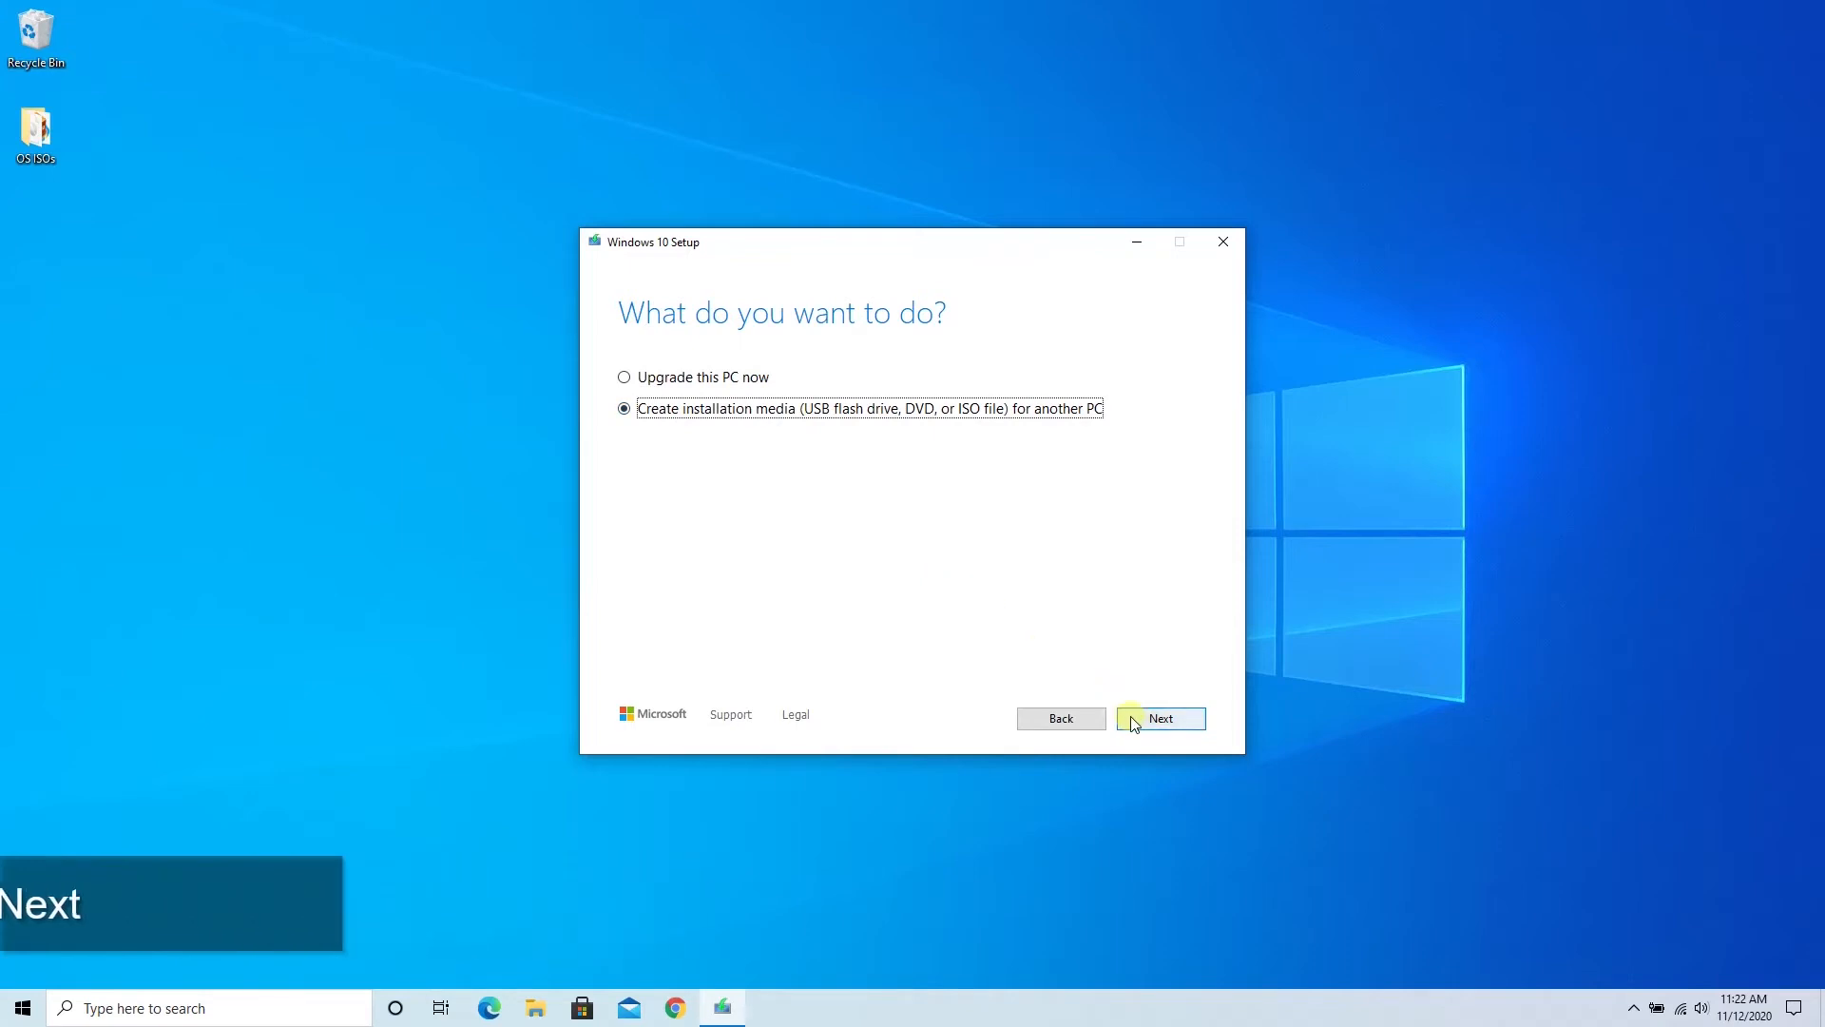
left_click(1160, 719)
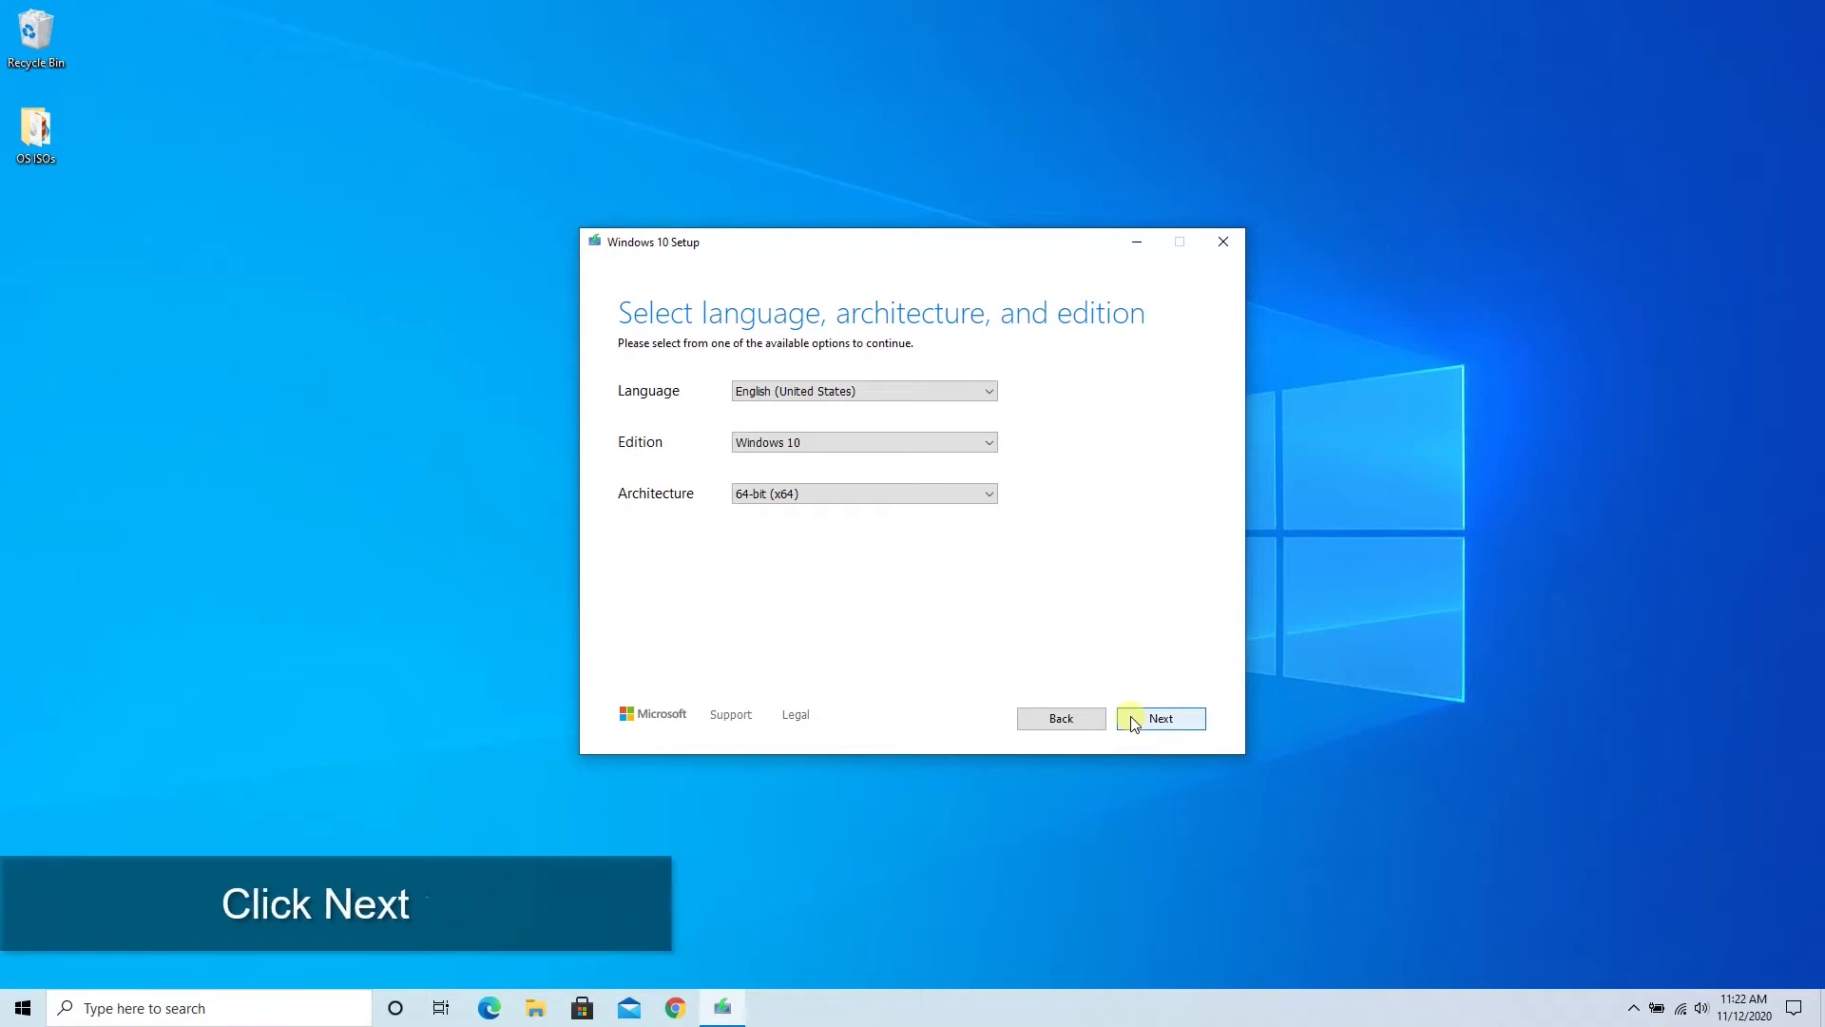
Keep English, Windows 10, 64-bit and choose USB flash drive as the media
left_click(1159, 719)
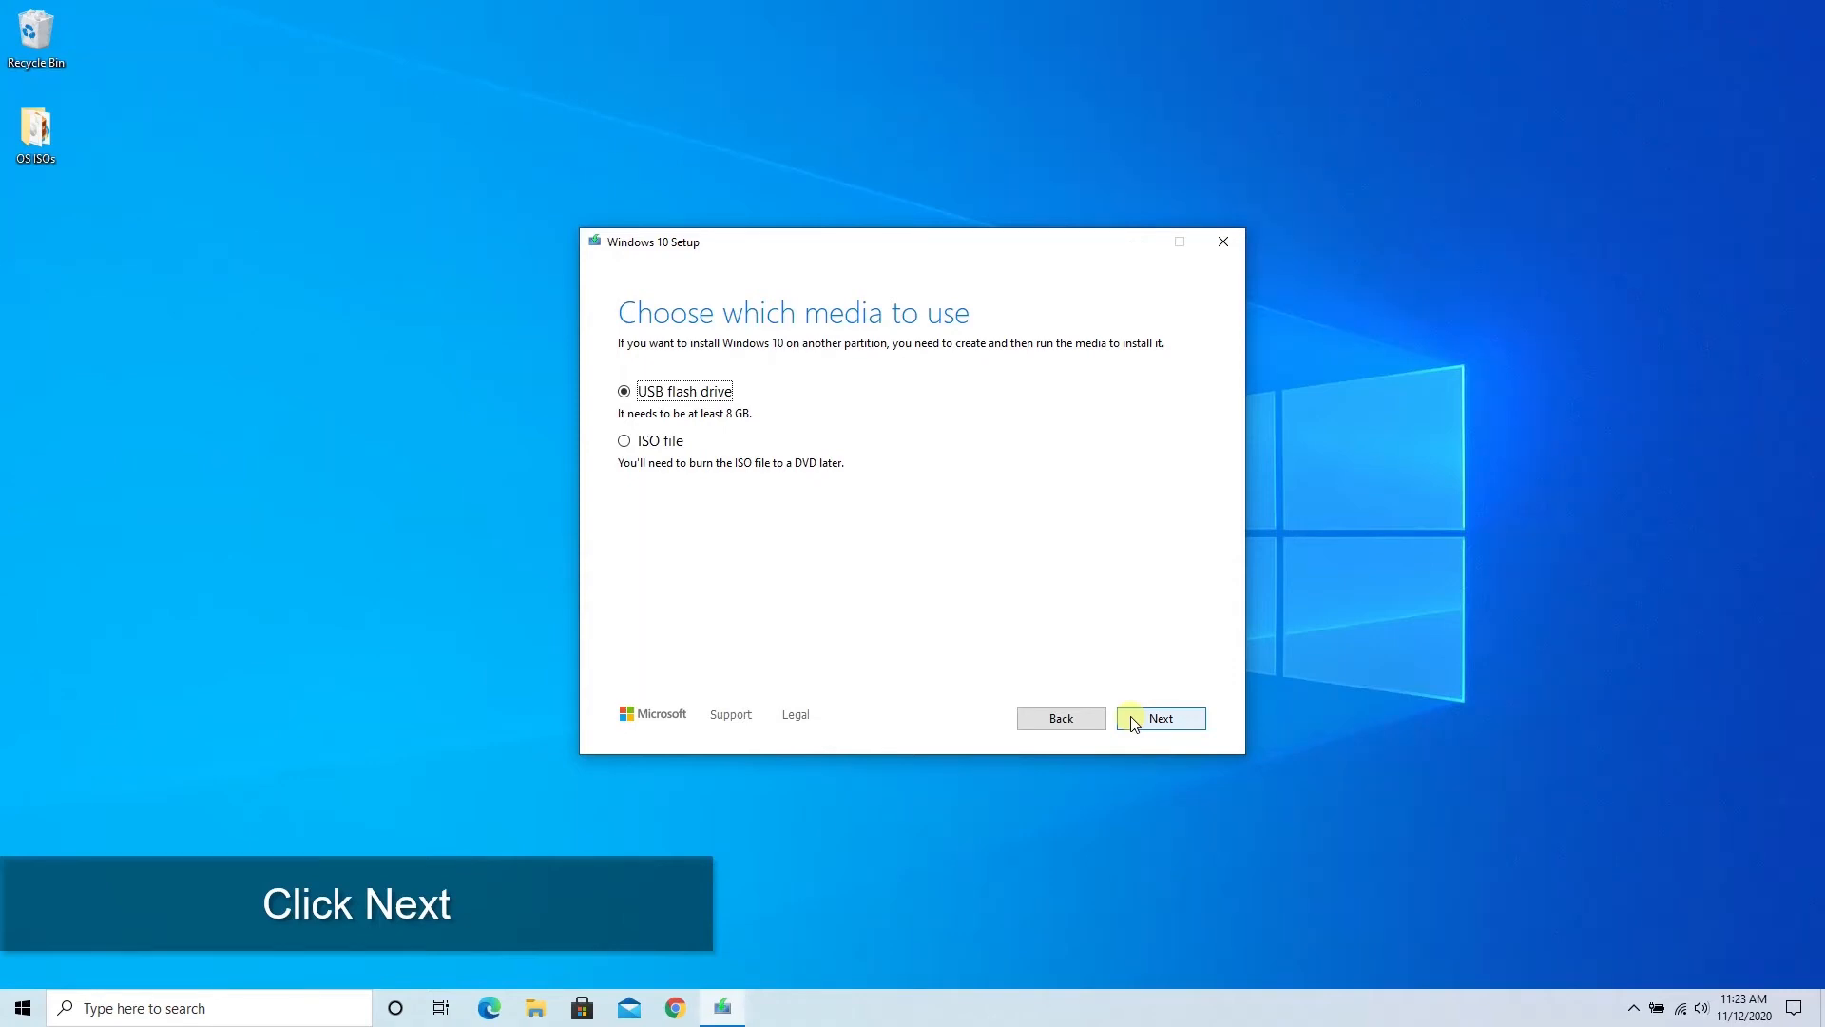
left_click(1160, 716)
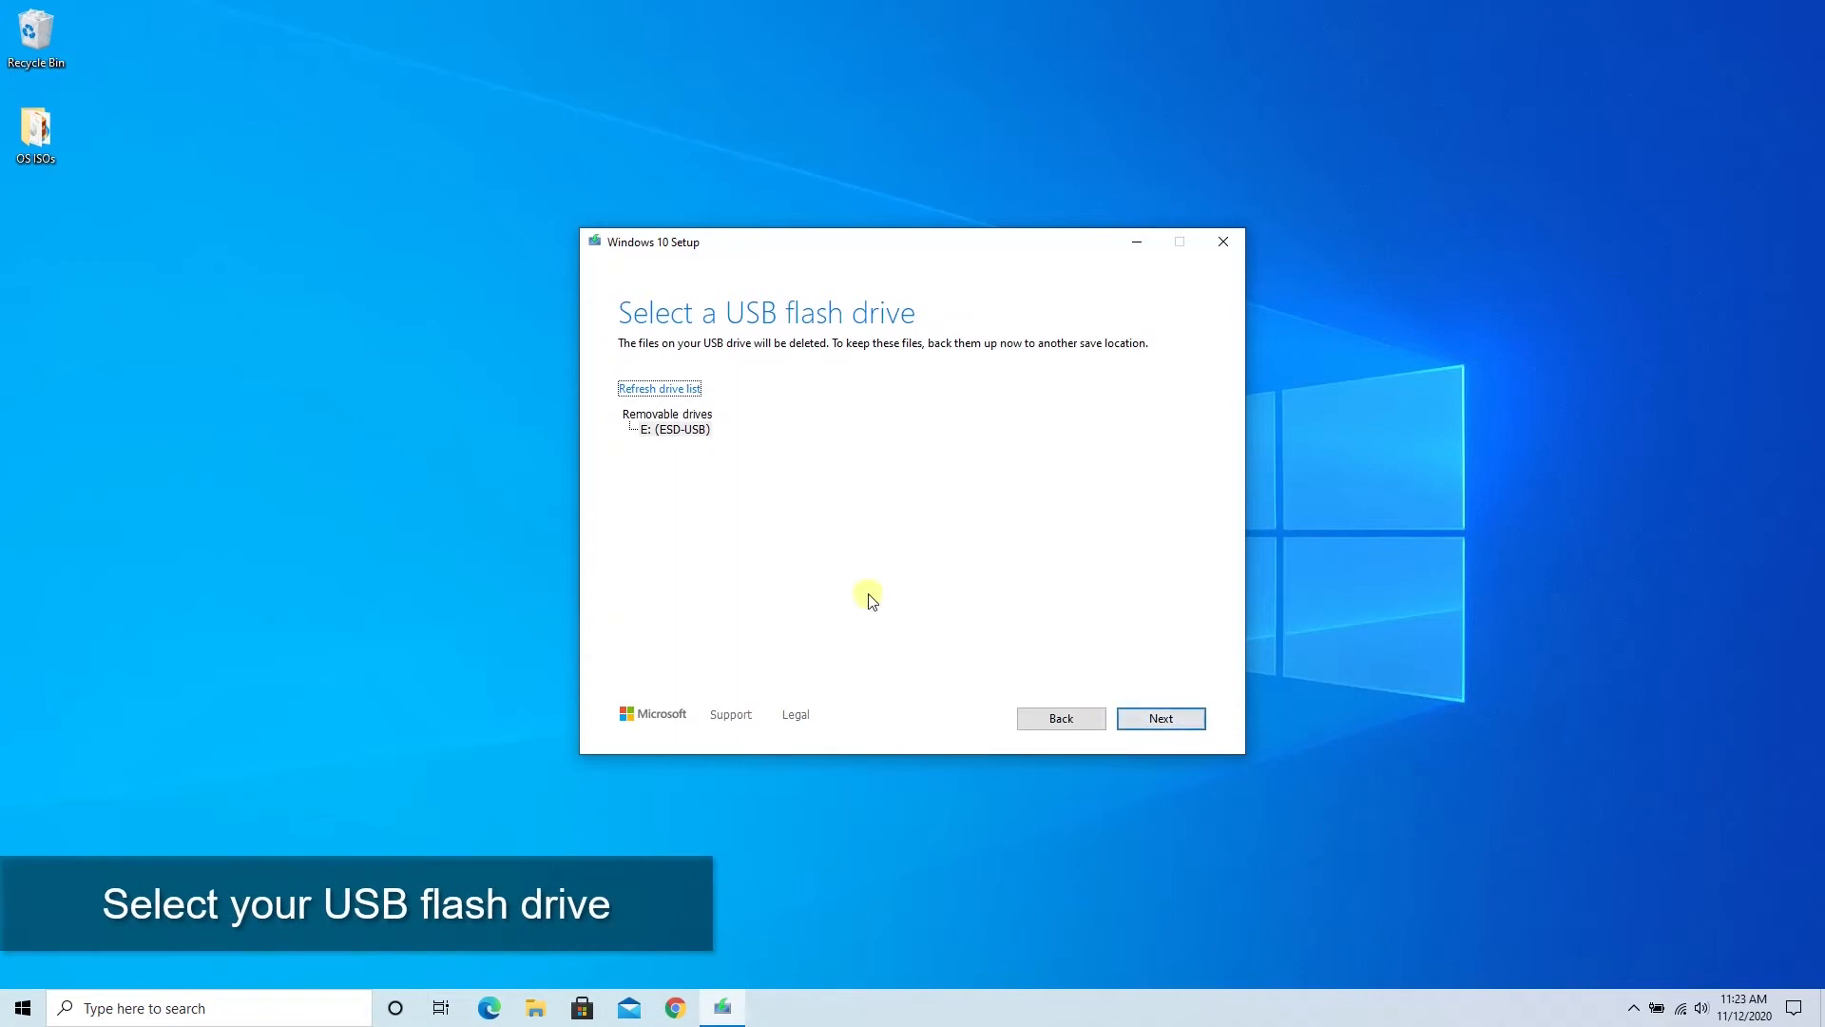
Write Windows 10 installation media to the ESD-USB (E:) drive and wait until it is ready
left_click(671, 428)
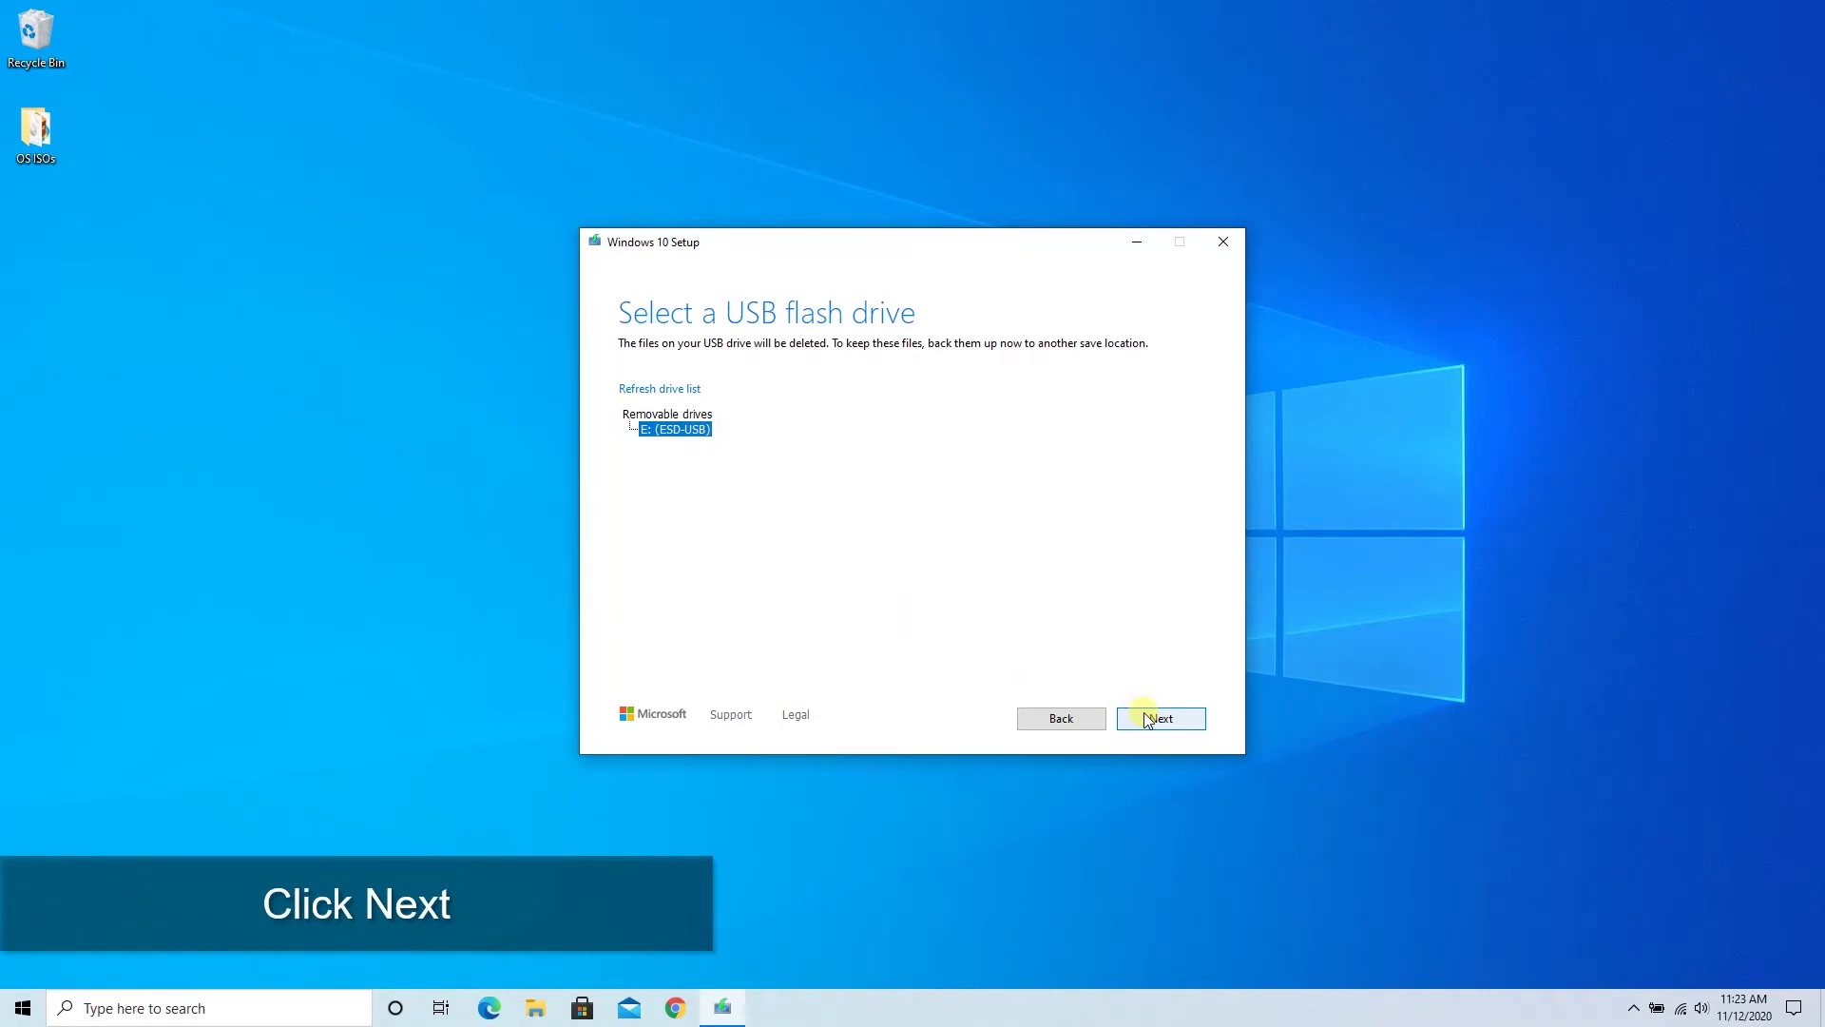
left_click(1160, 719)
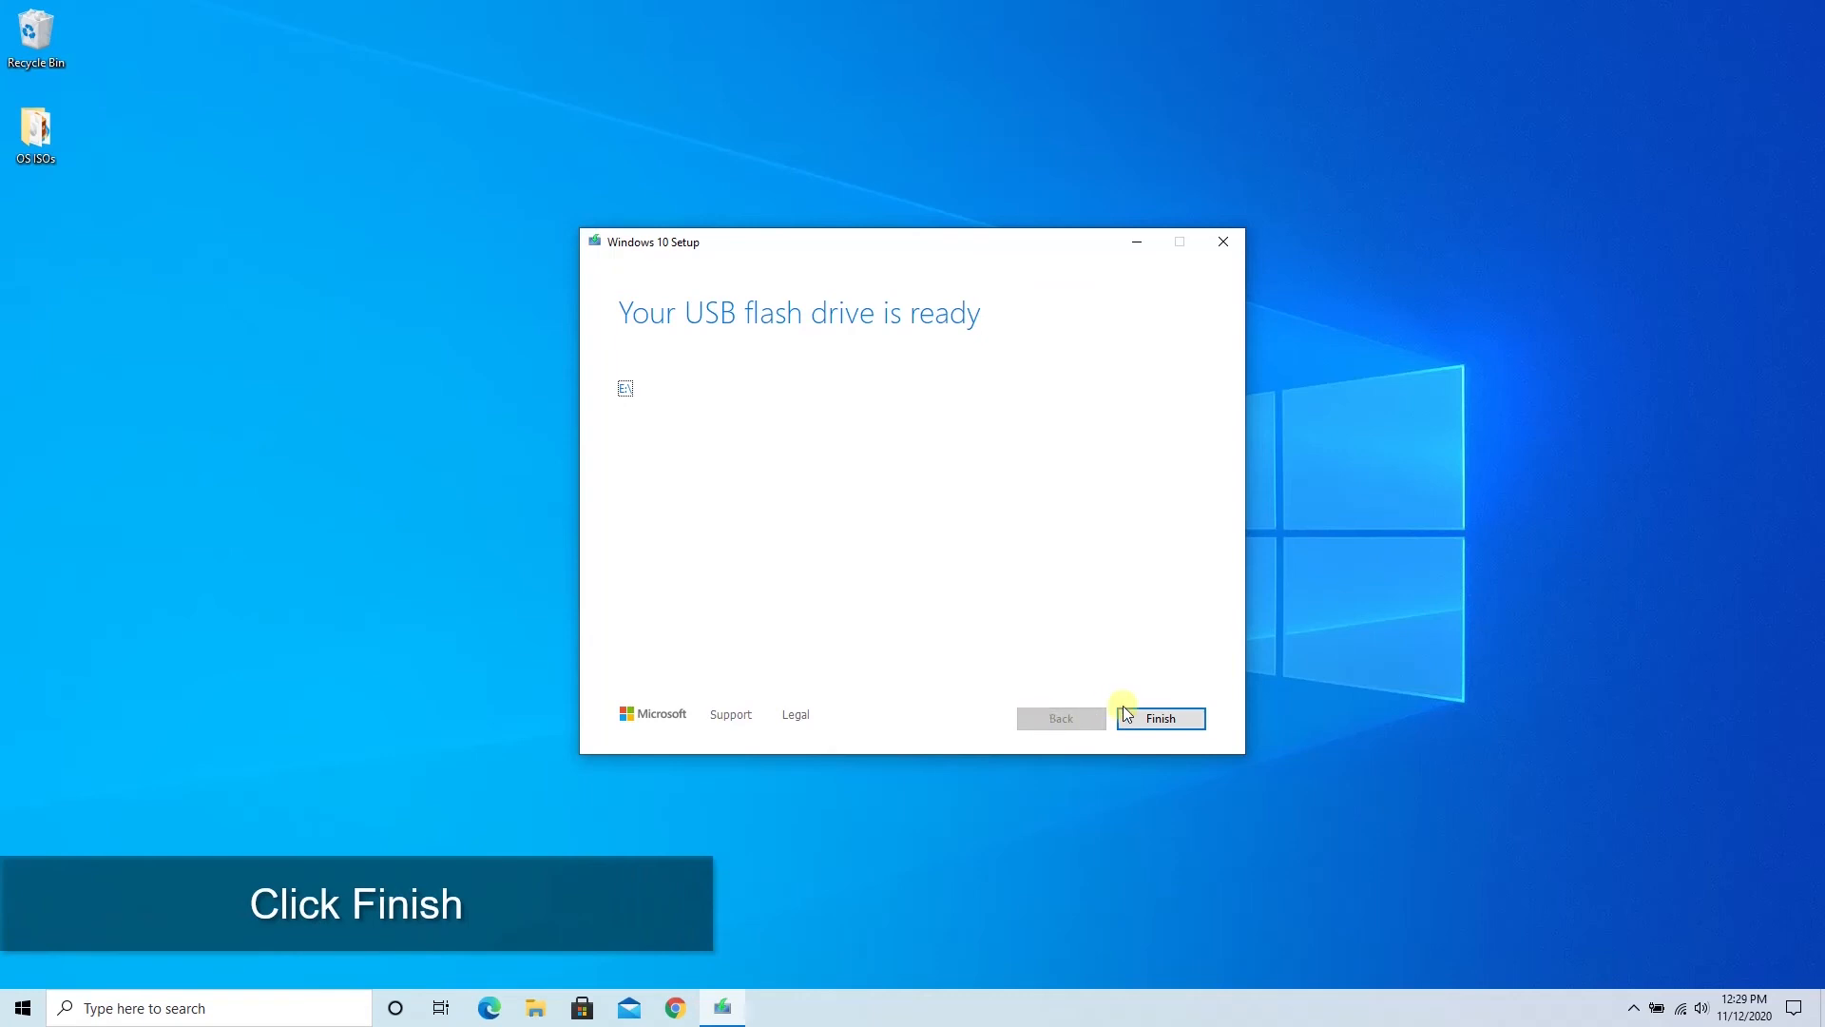
Finish and close Windows 10 Setup now that the drive is ready
left_click(1160, 717)
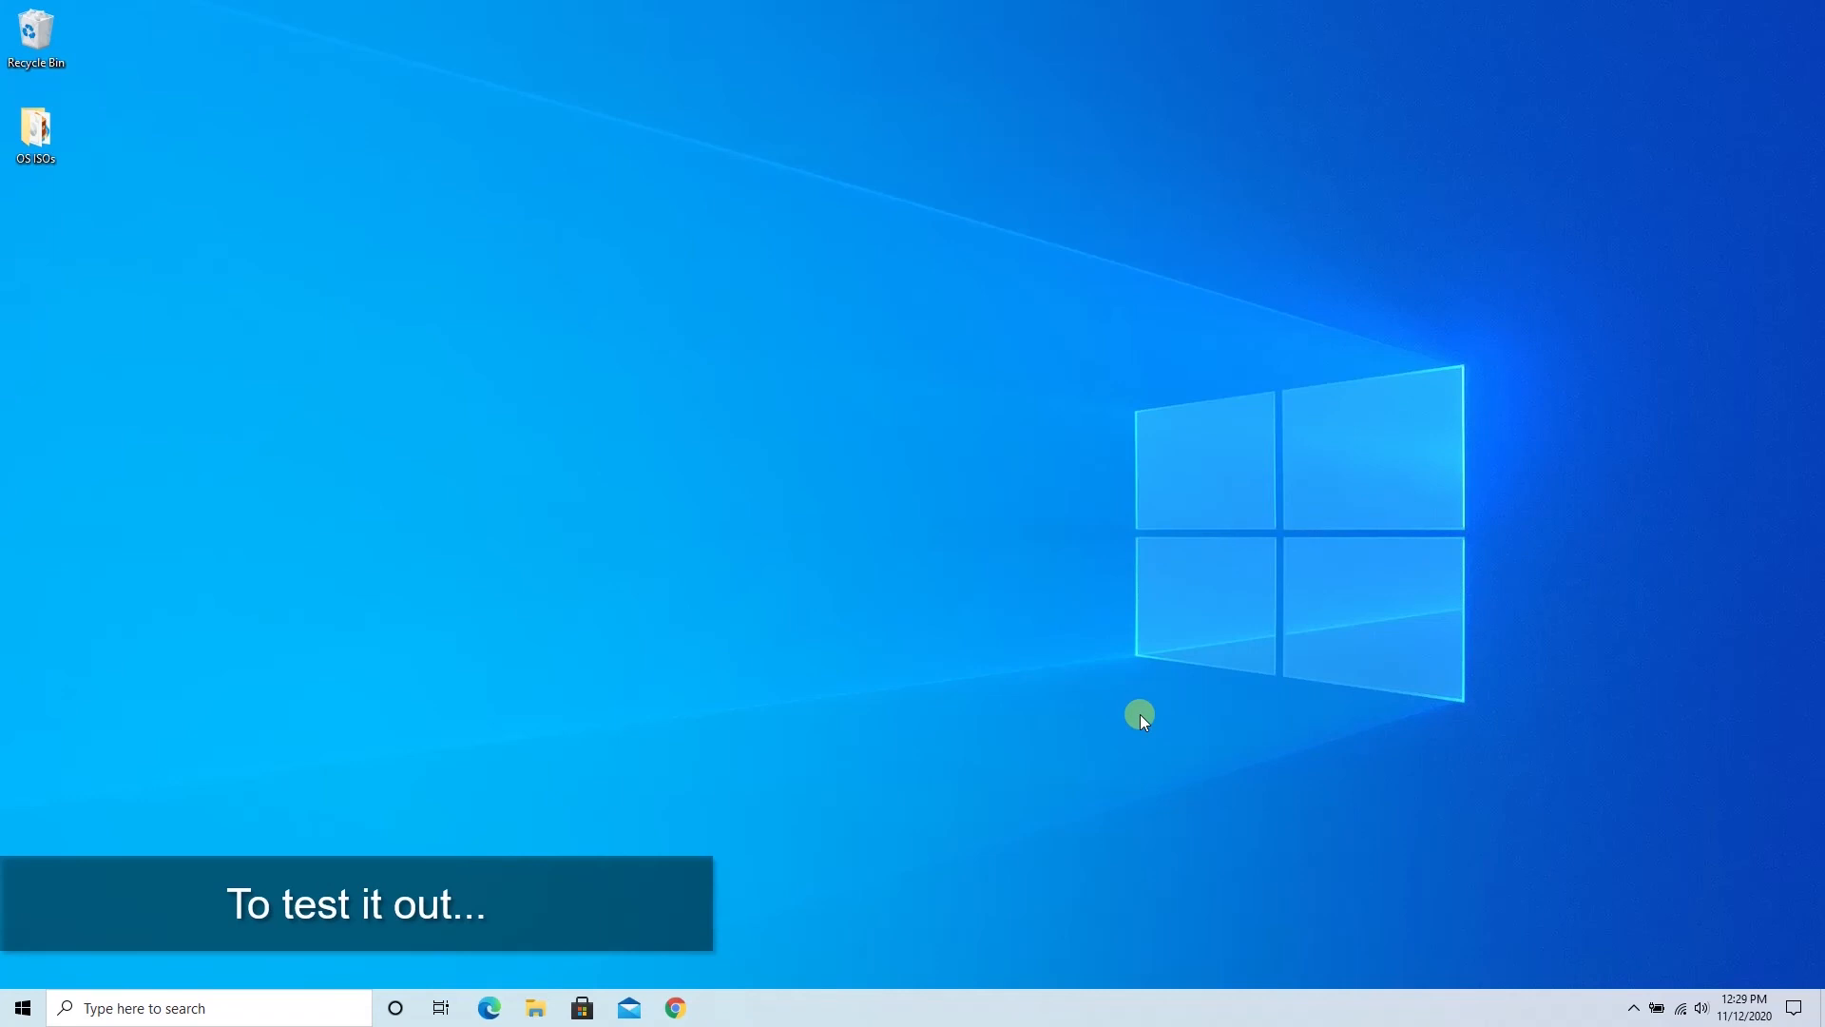
mouse_move(905, 723)
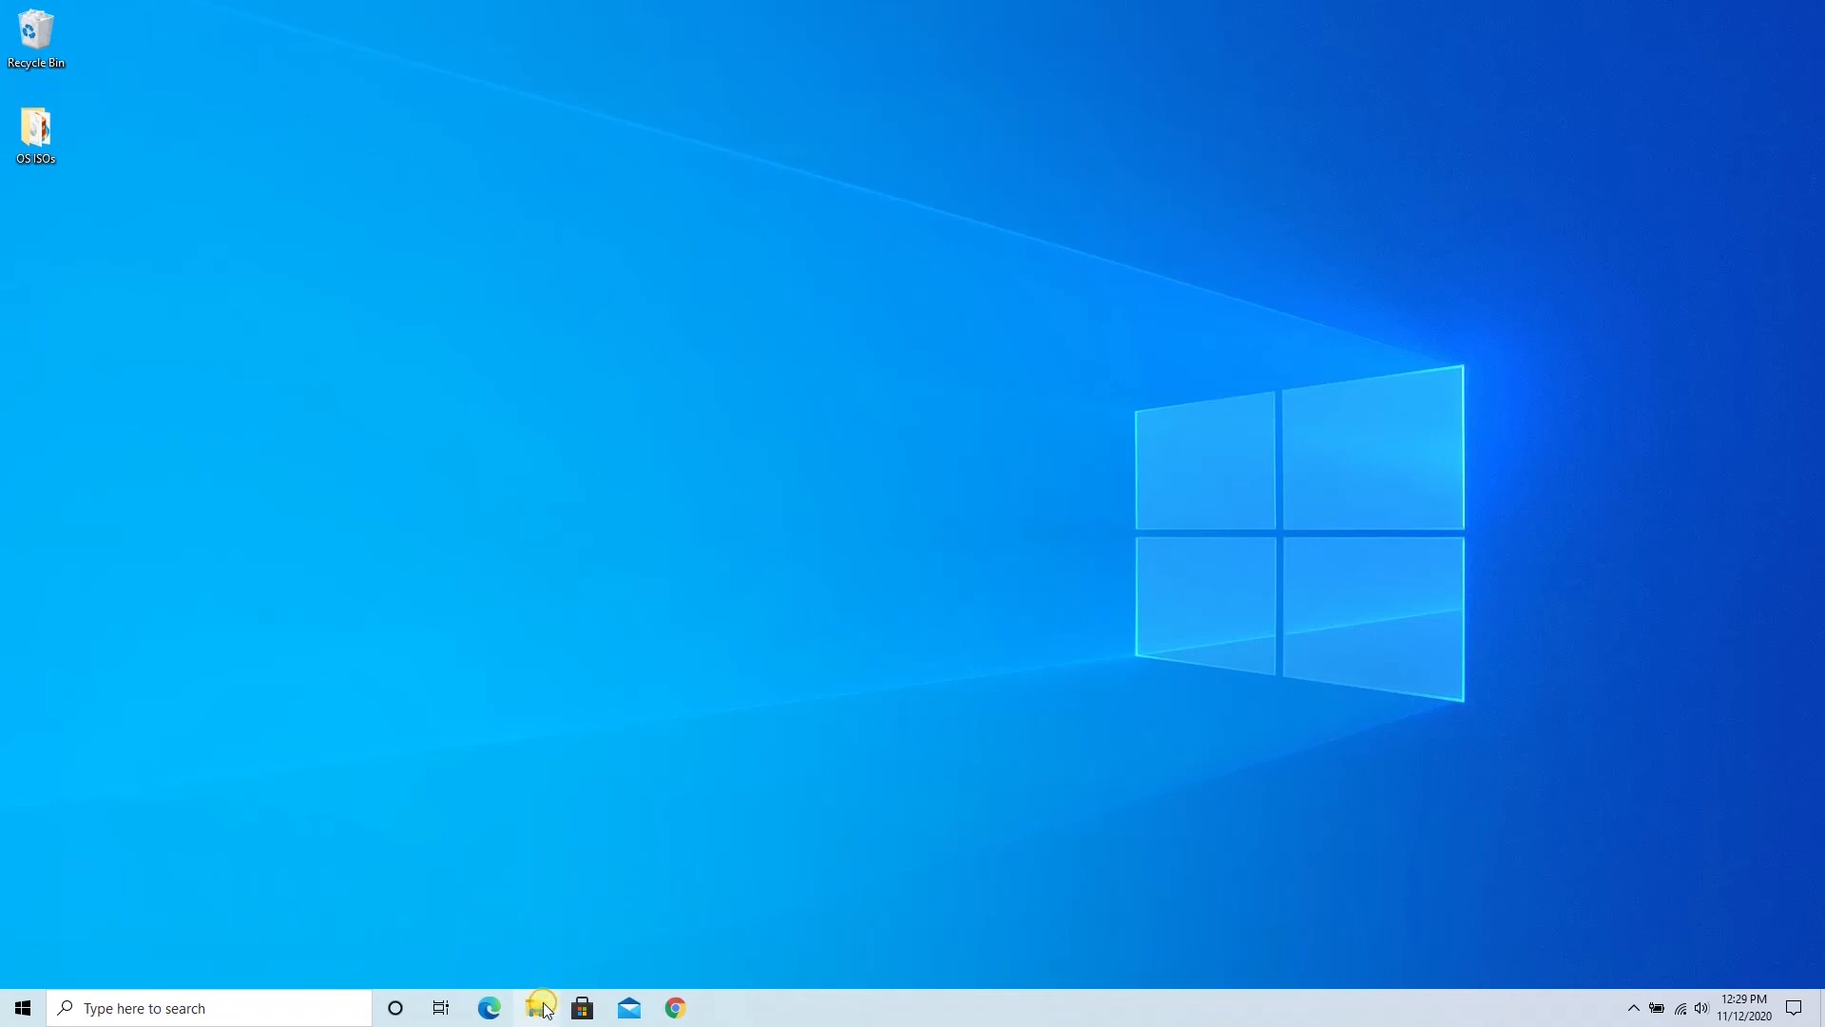
Browse to ESD-USB (E:) under This PC and launch the setup application stored on it
left_click(539, 1008)
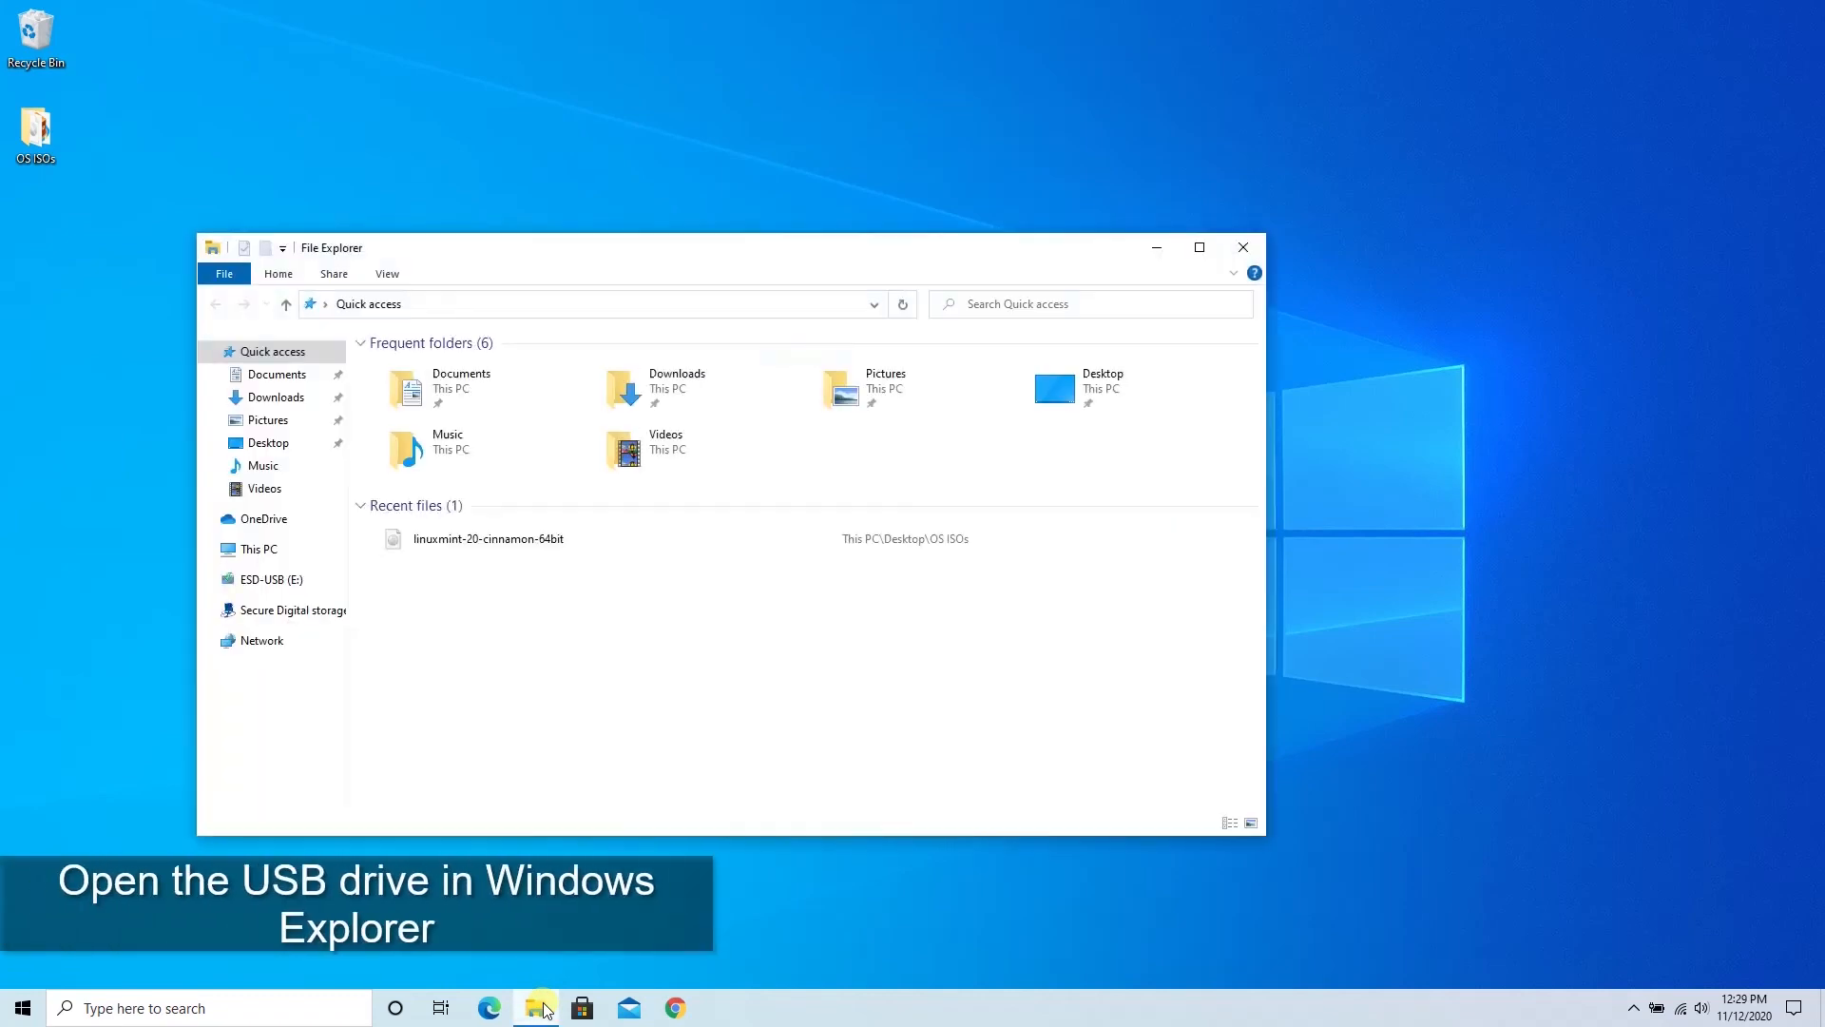
left_click(257, 547)
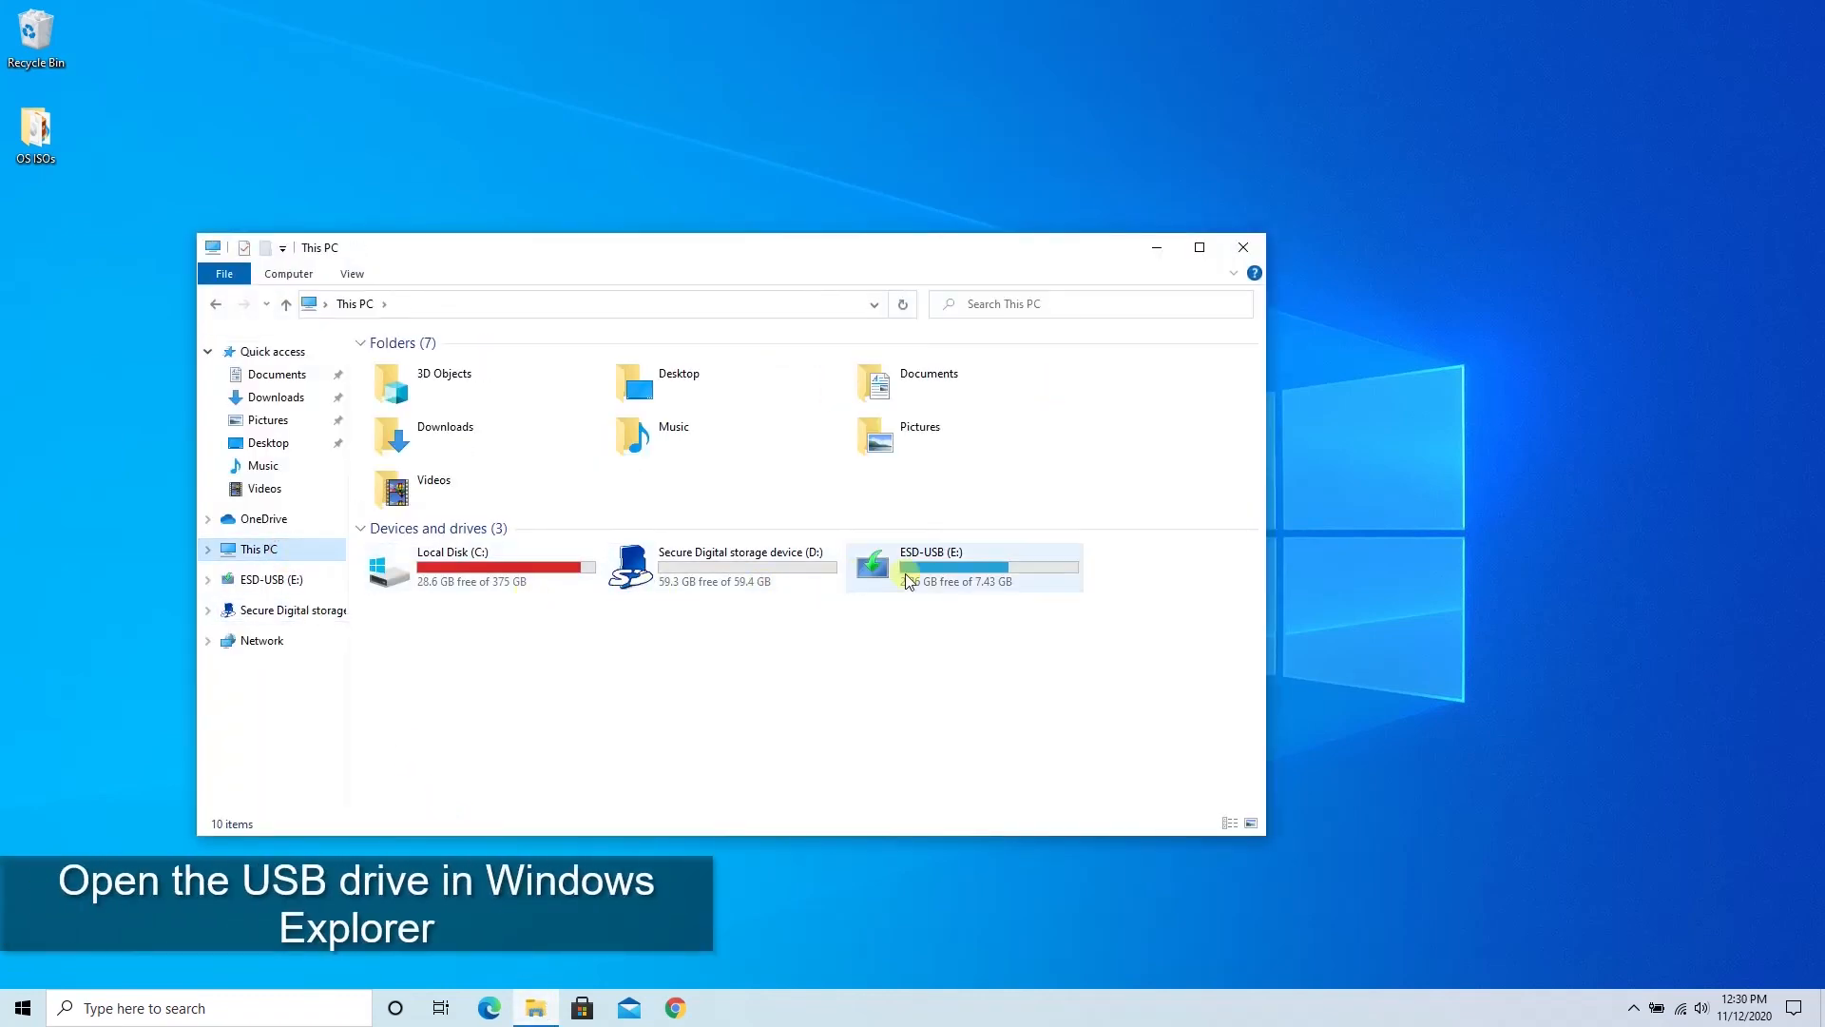
mouse_move(873, 568)
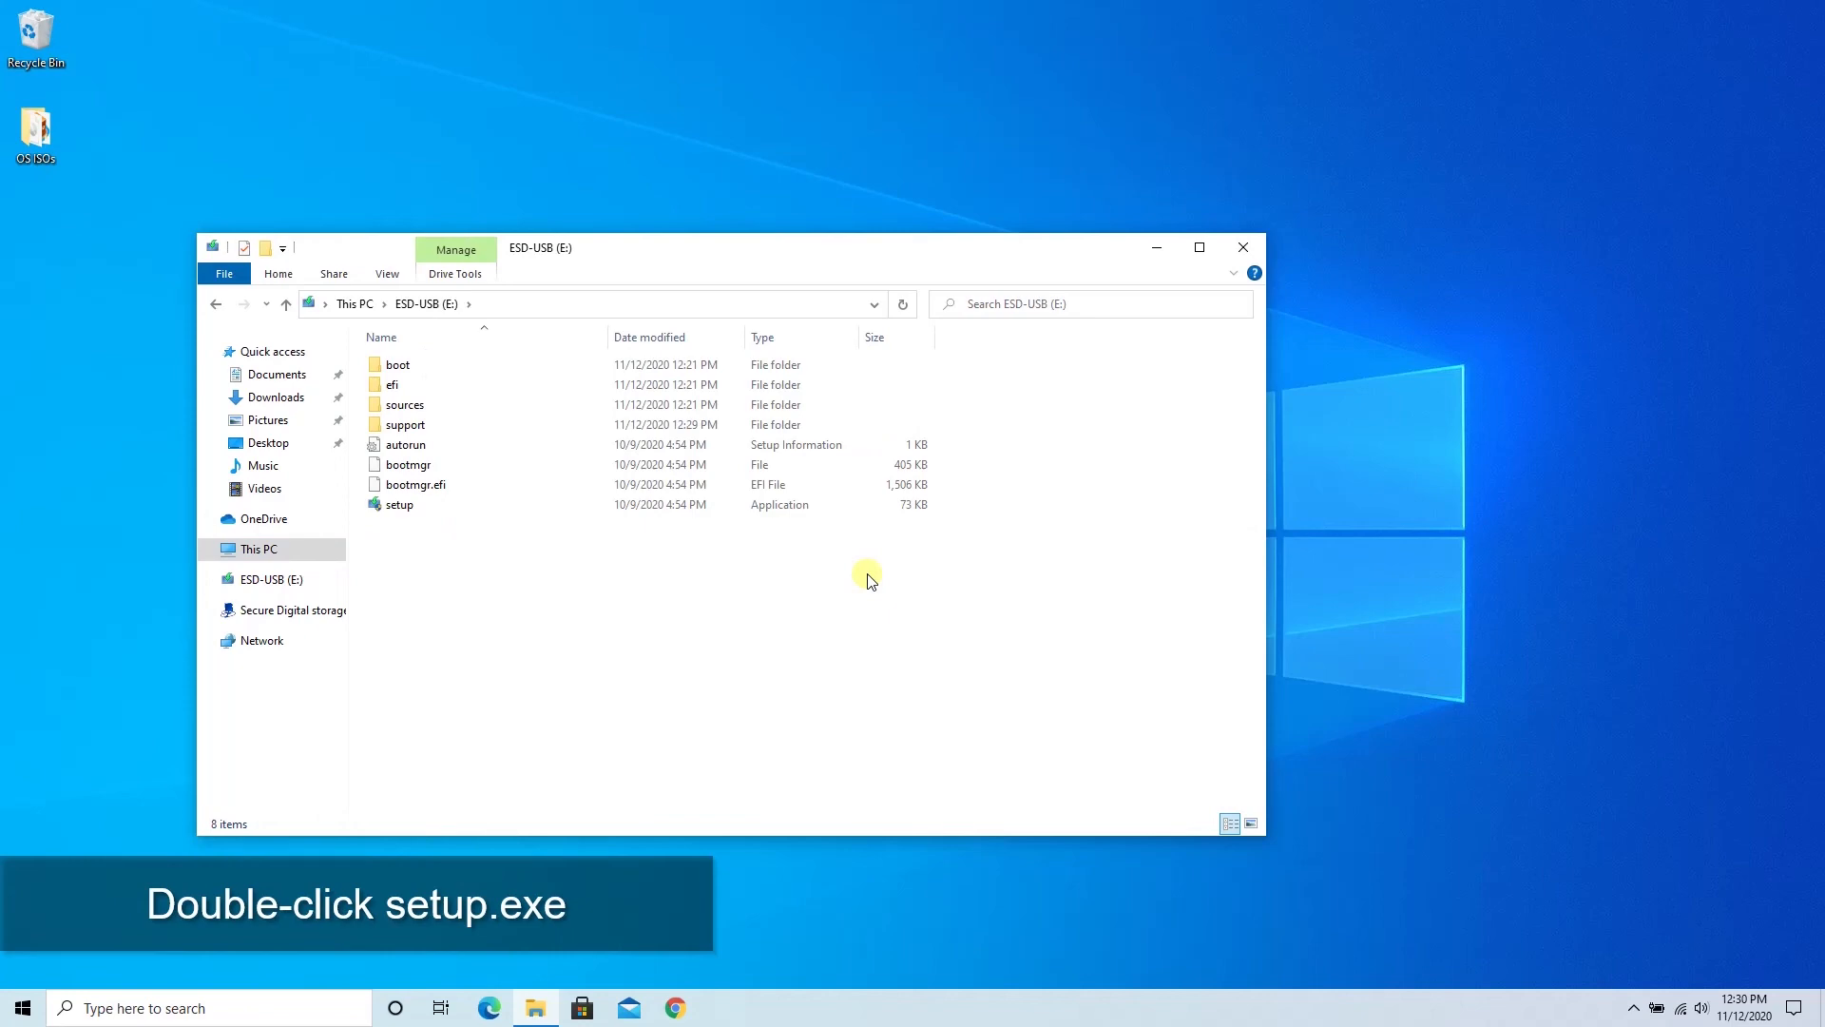
left_click(401, 504)
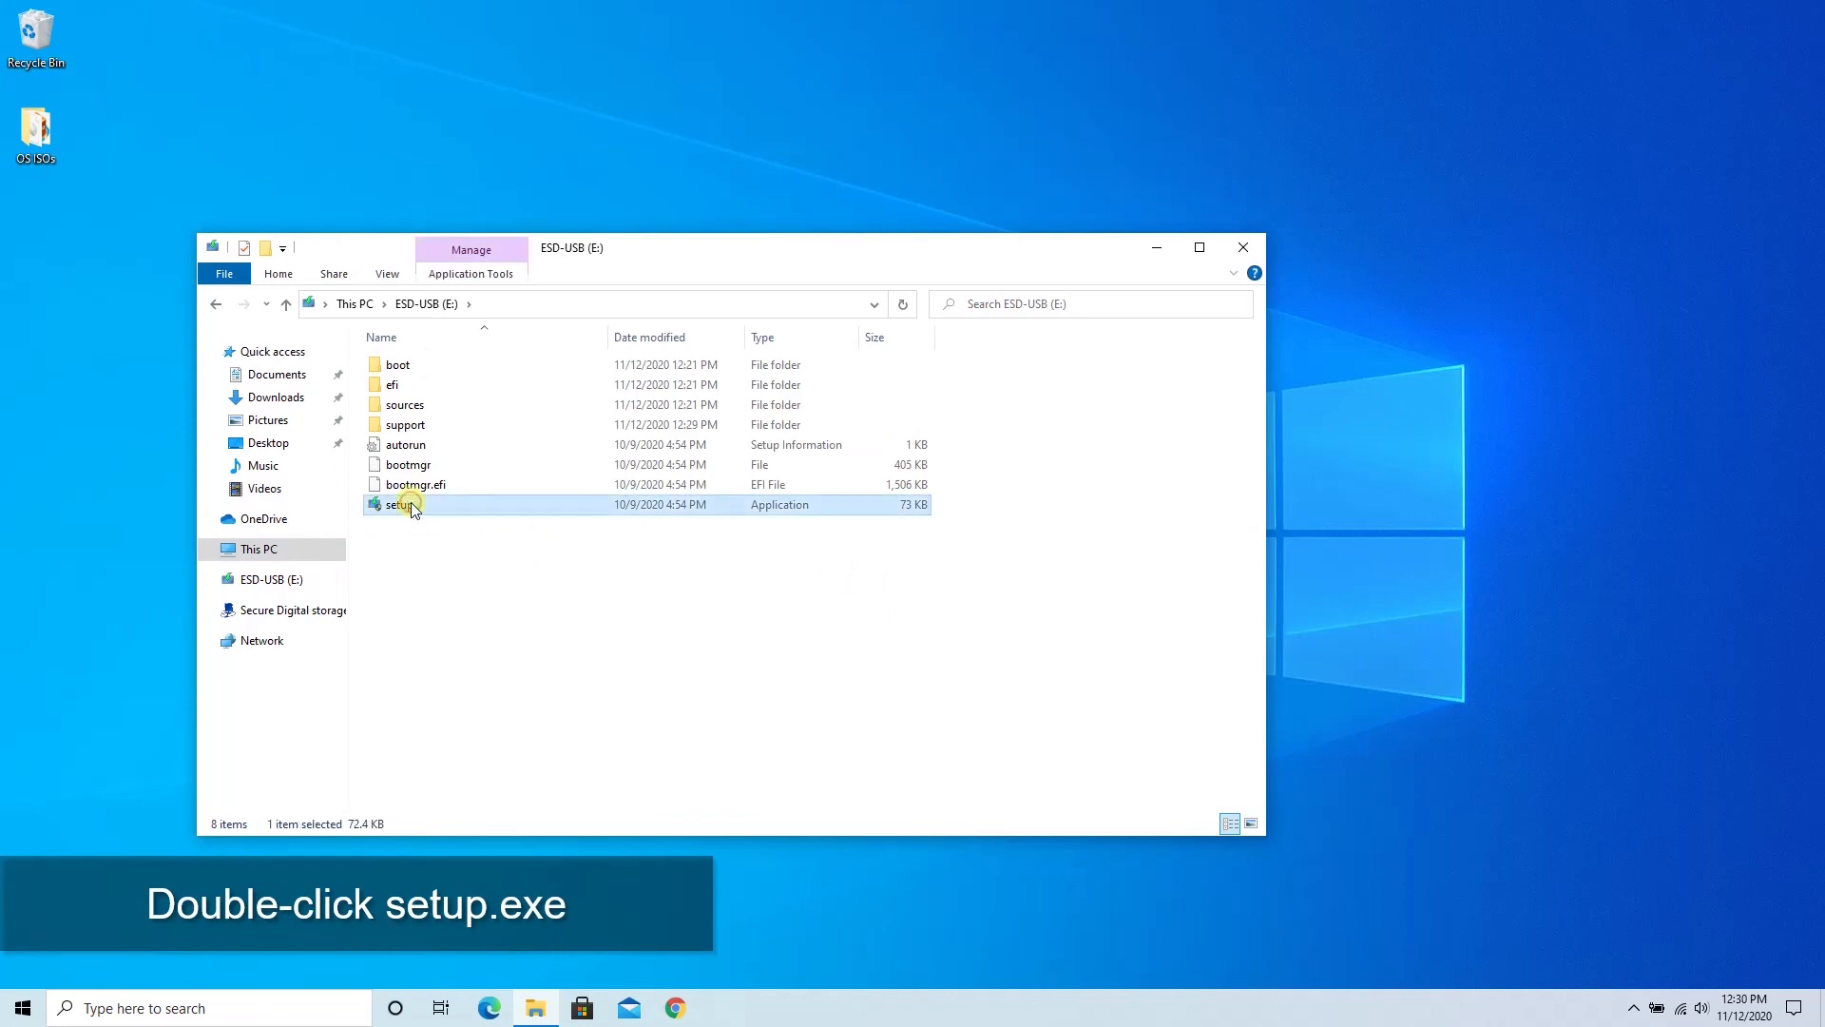
double_click(398, 504)
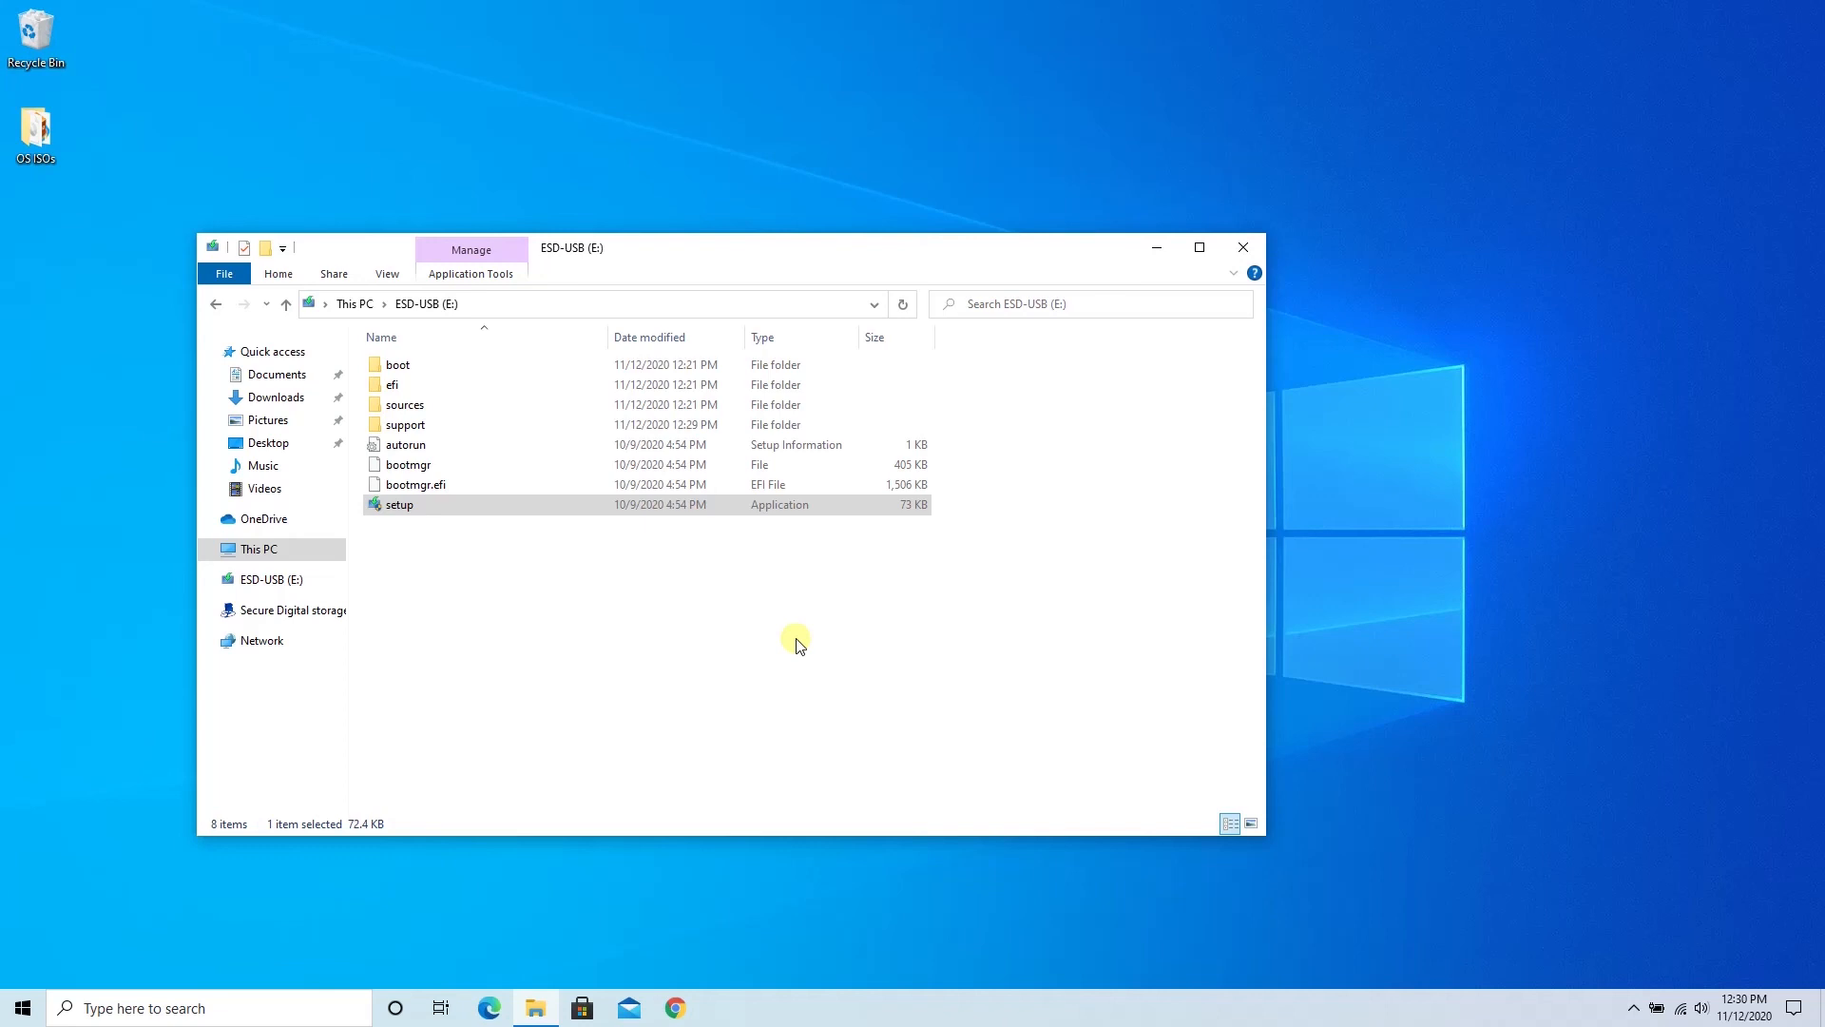
double_click(398, 504)
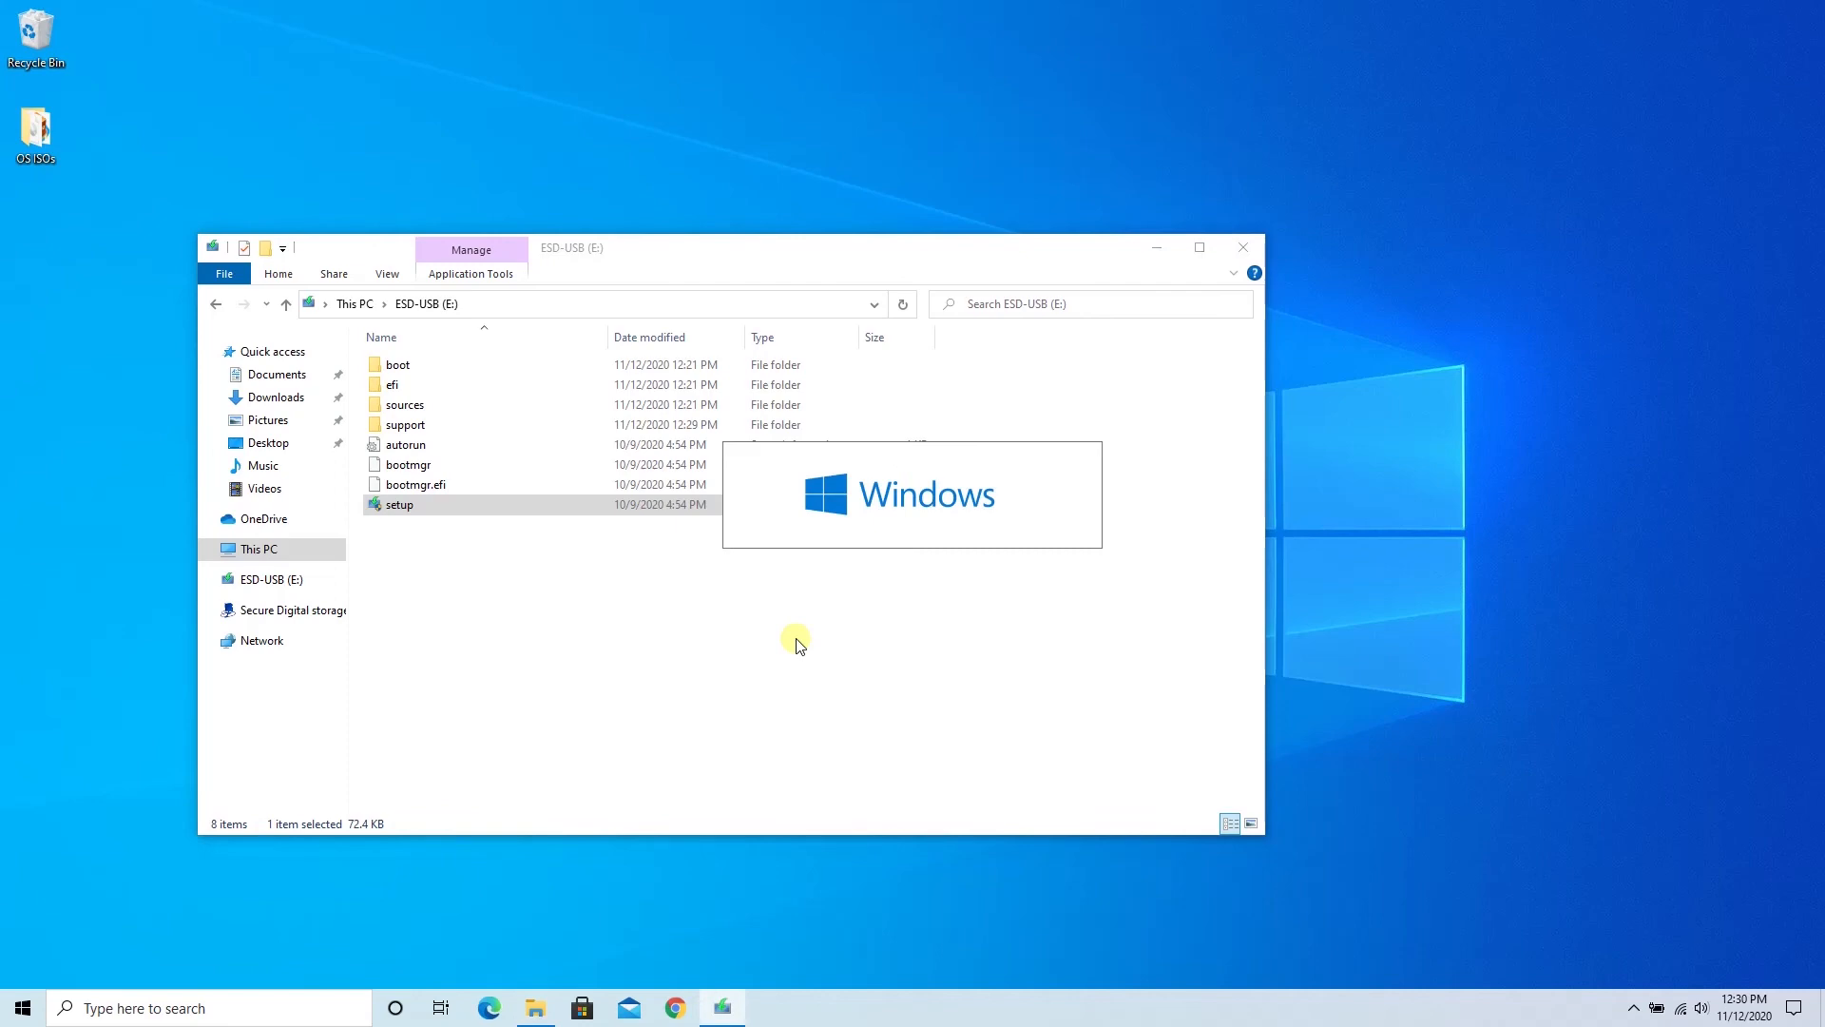